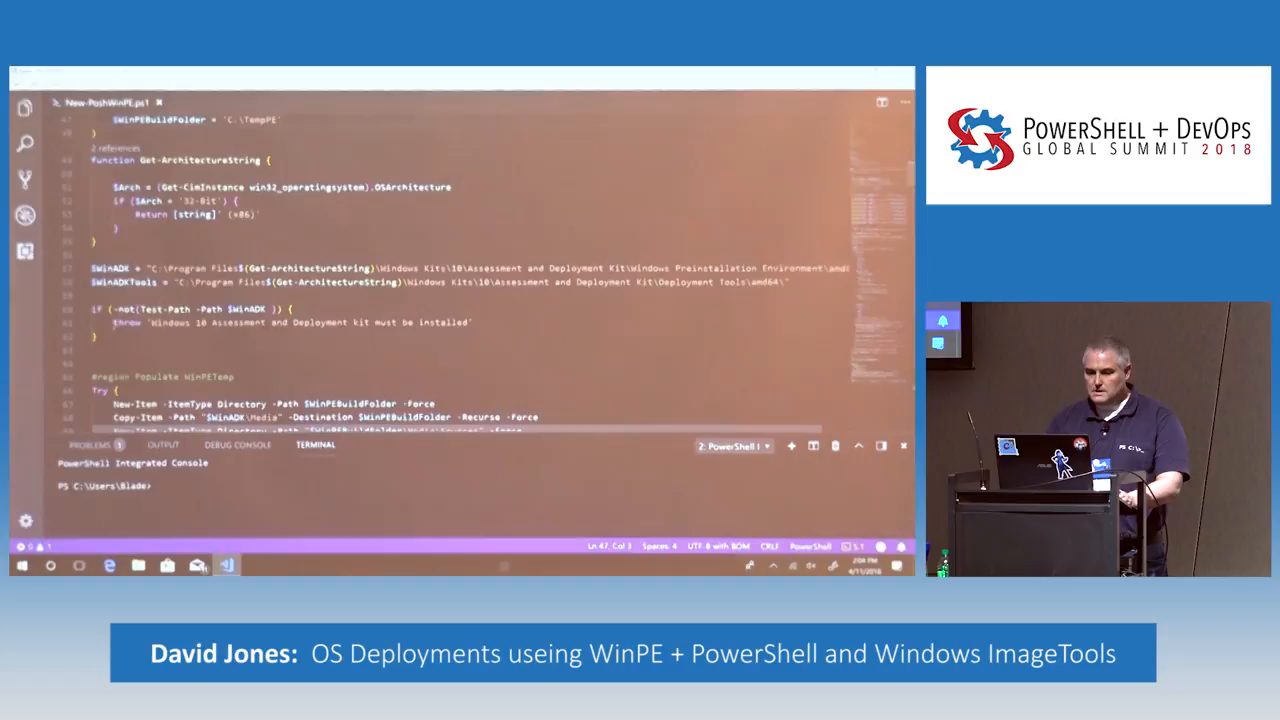
Step: Scroll the script down to the '#region Add Certificates to Registry' block past the package additions
{"action": "scroll", "scroll_direction": "down", "scroll_amount": 3}
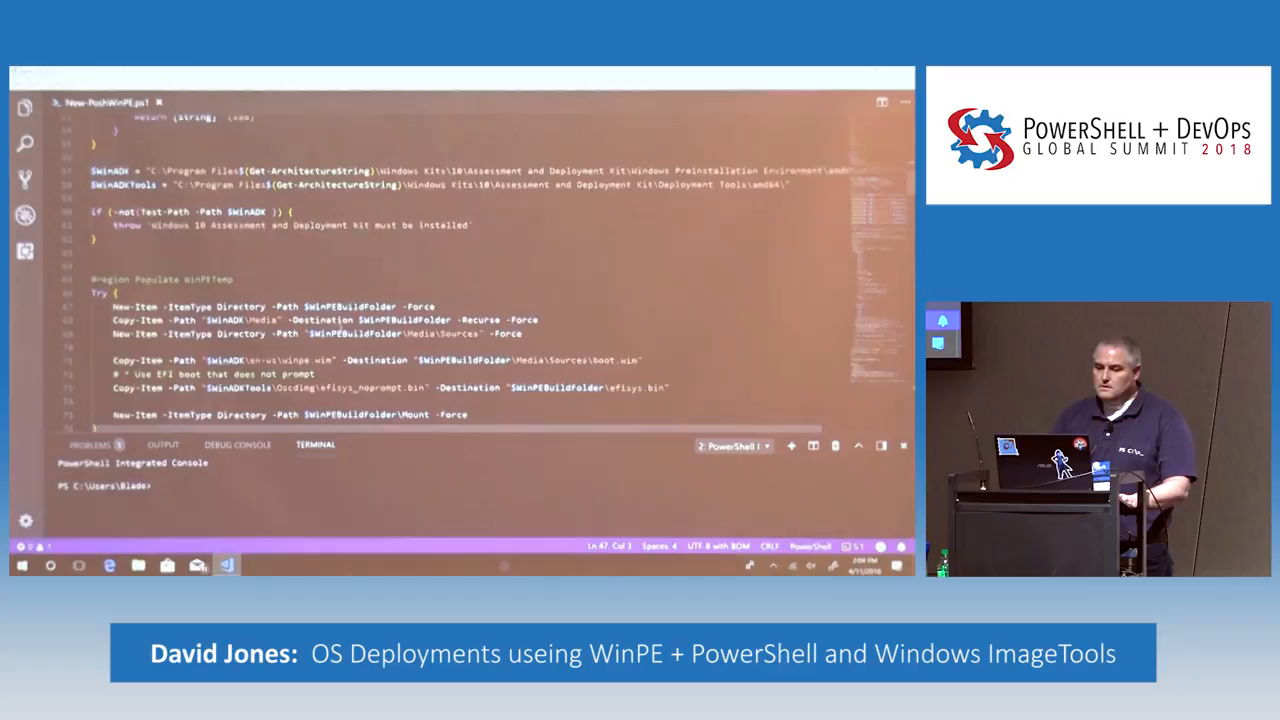
{"action": "scroll", "scroll_direction": "down", "scroll_amount": 3}
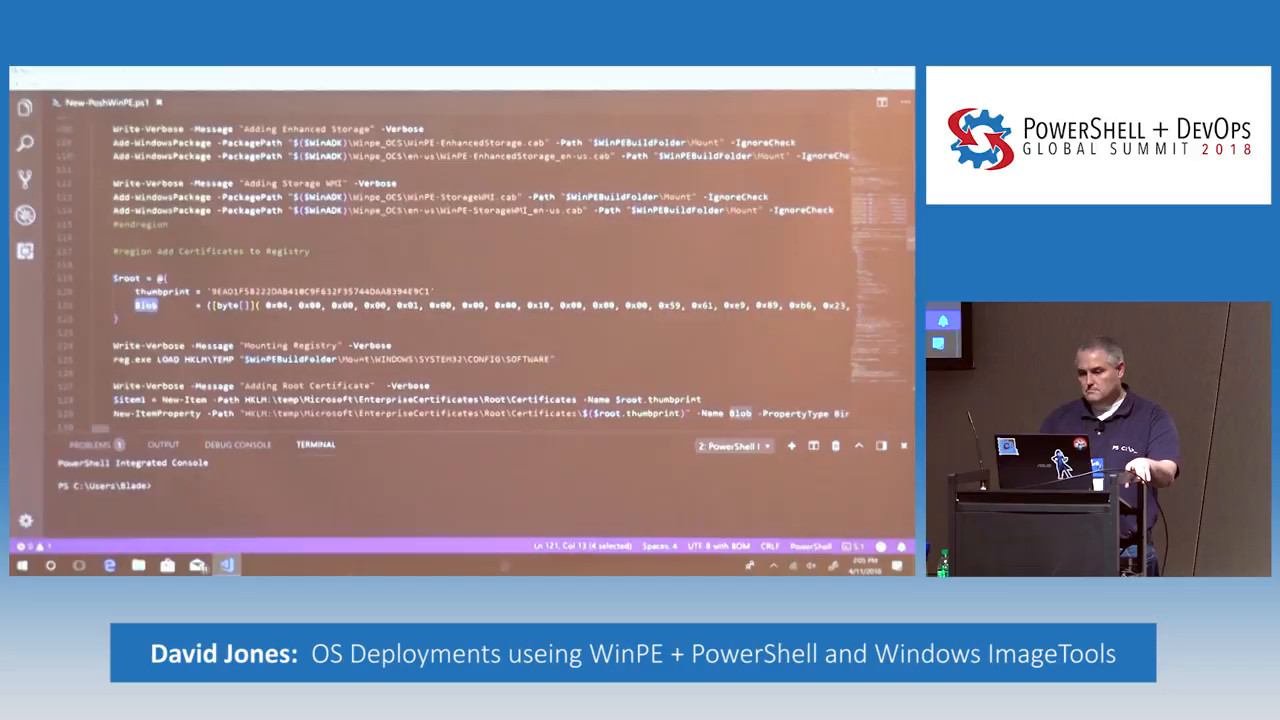
Step: Scroll to the reg.exe UNLOAD hive cleanup and the start of '#region Replace Startnet'
{"action": "scroll", "scroll_direction": "down", "scroll_amount": 3}
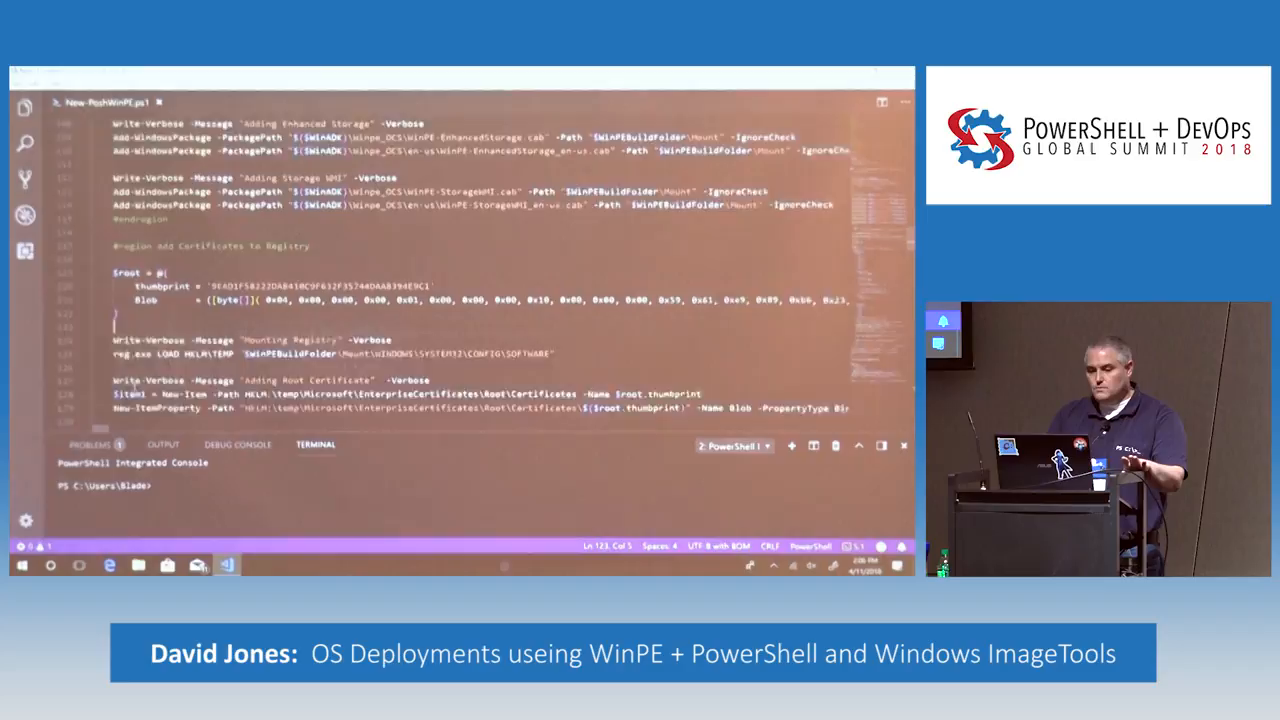
{"action": "scroll", "scroll_direction": "down", "scroll_amount": 3}
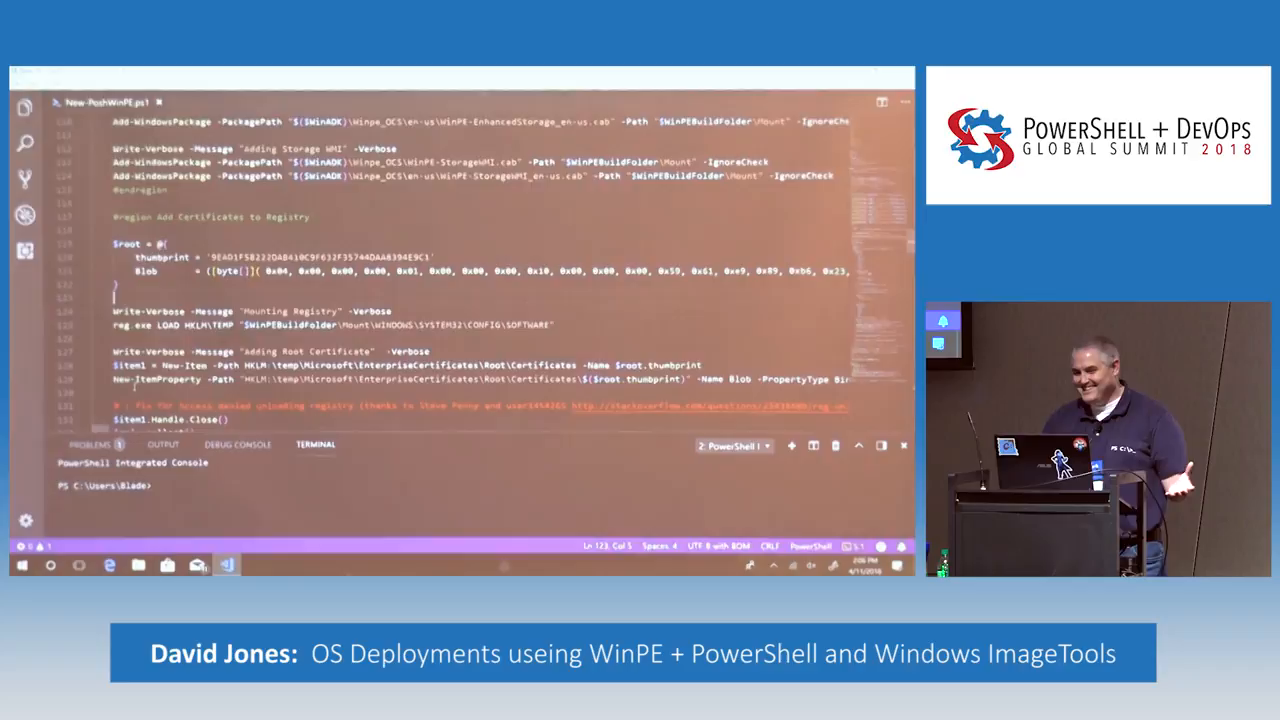
{"action": "scroll", "scroll_direction": "down", "scroll_amount": 3}
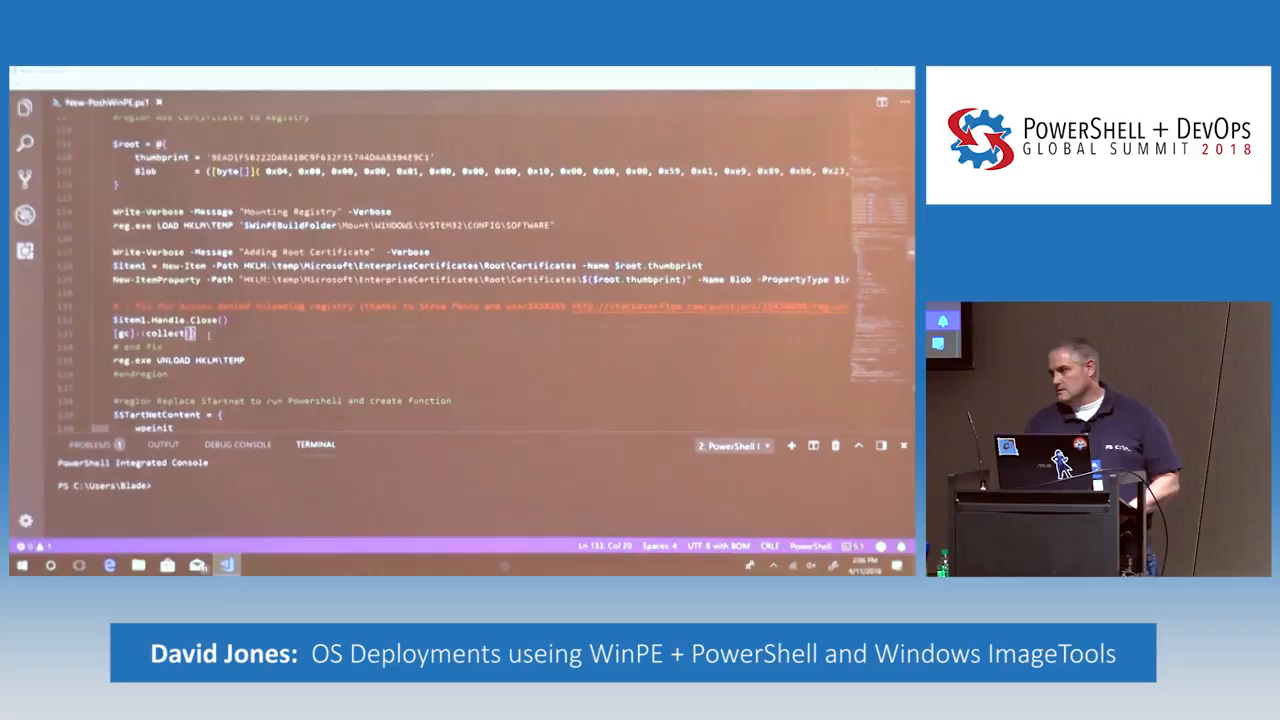
Step: Highlight occurrences of 'powershell' in startnet and scroll to the Write-Color and Get-BuildScript functions
{"action": "scroll", "scroll_direction": "down", "scroll_amount": 3}
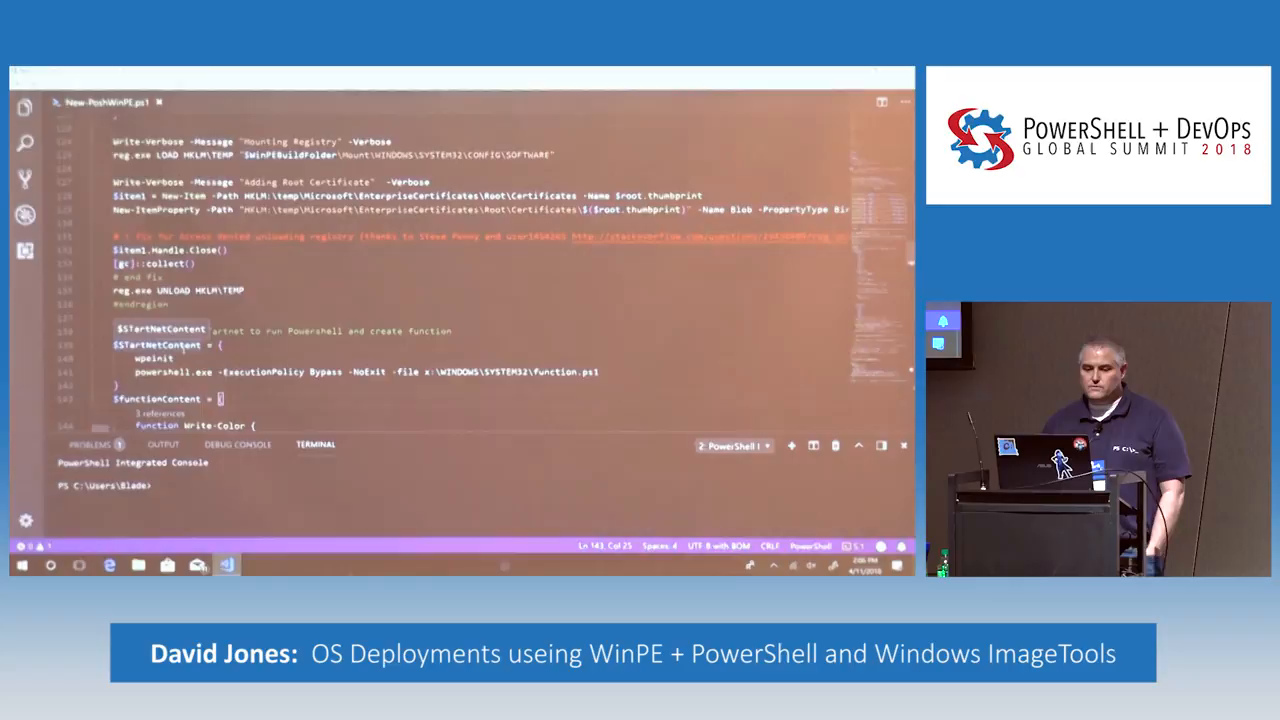
{"action": "double_click", "coordinate": [172, 370]}
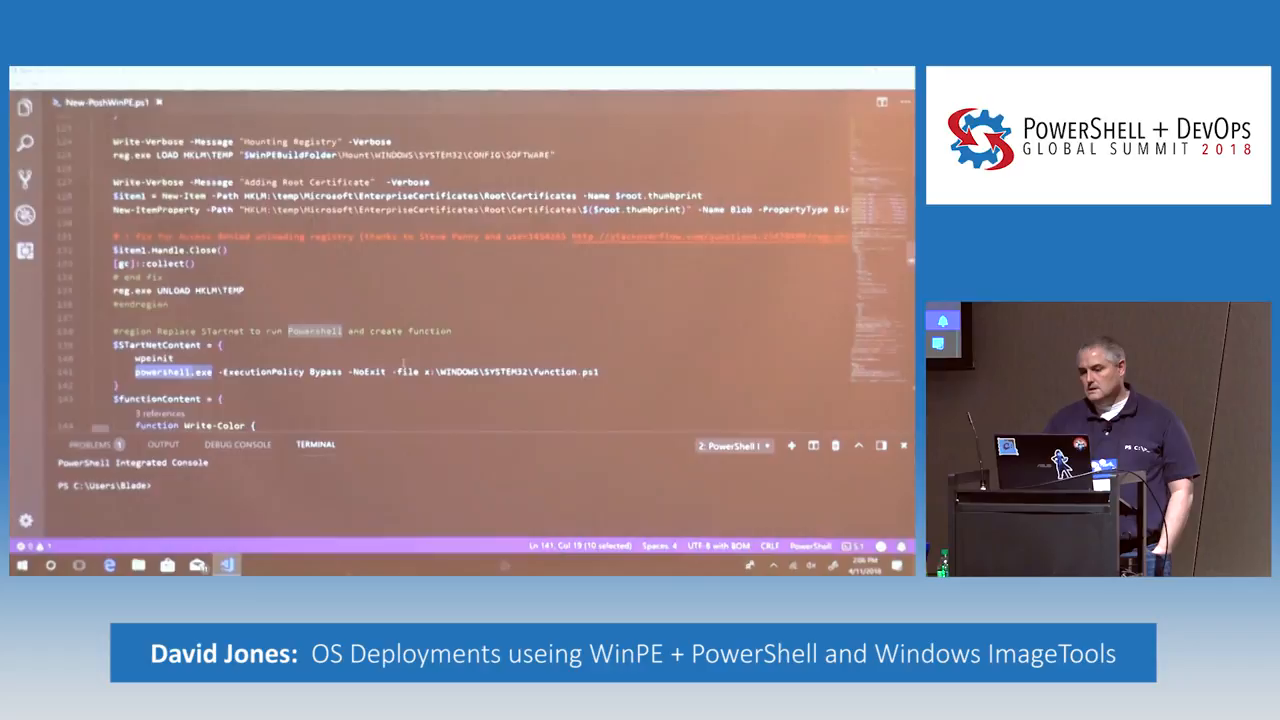
{"action": "scroll", "scroll_direction": "down", "scroll_amount": 3}
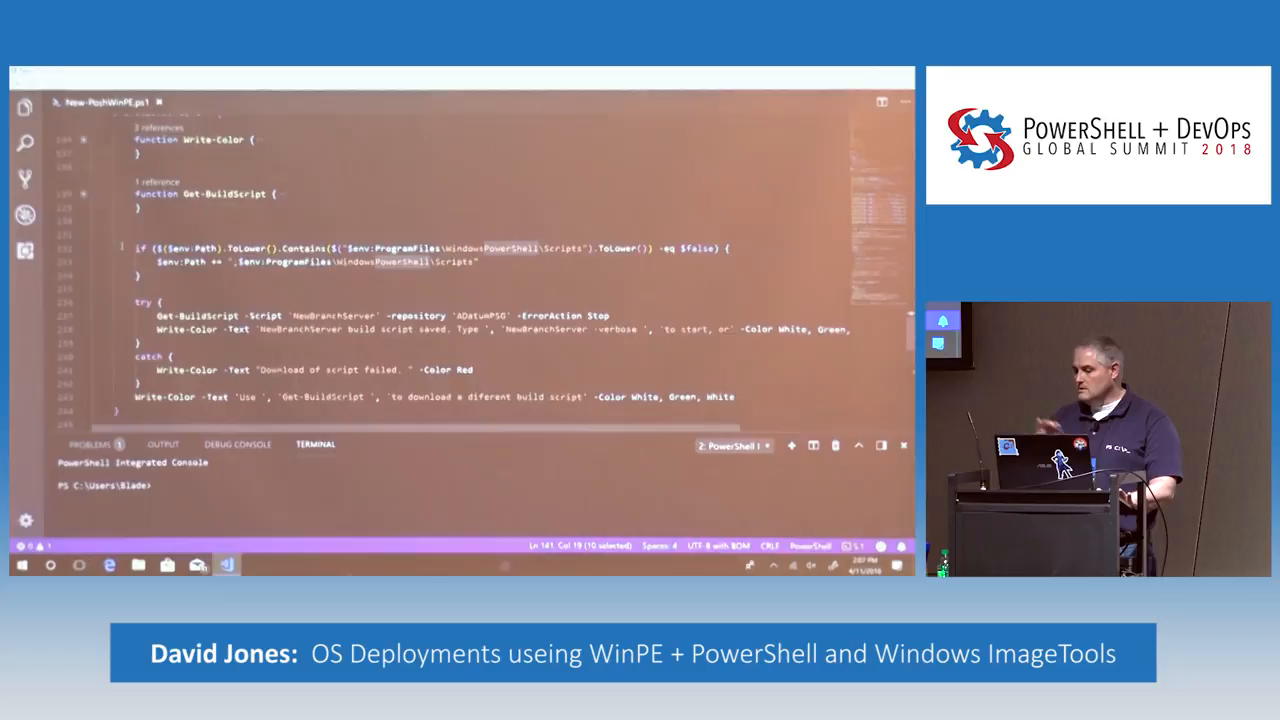
Step: Scroll to the script's end showing the finally unmount block, '#region setup USB' and '# create ISO'
{"action": "scroll", "scroll_direction": "down", "scroll_amount": 3}
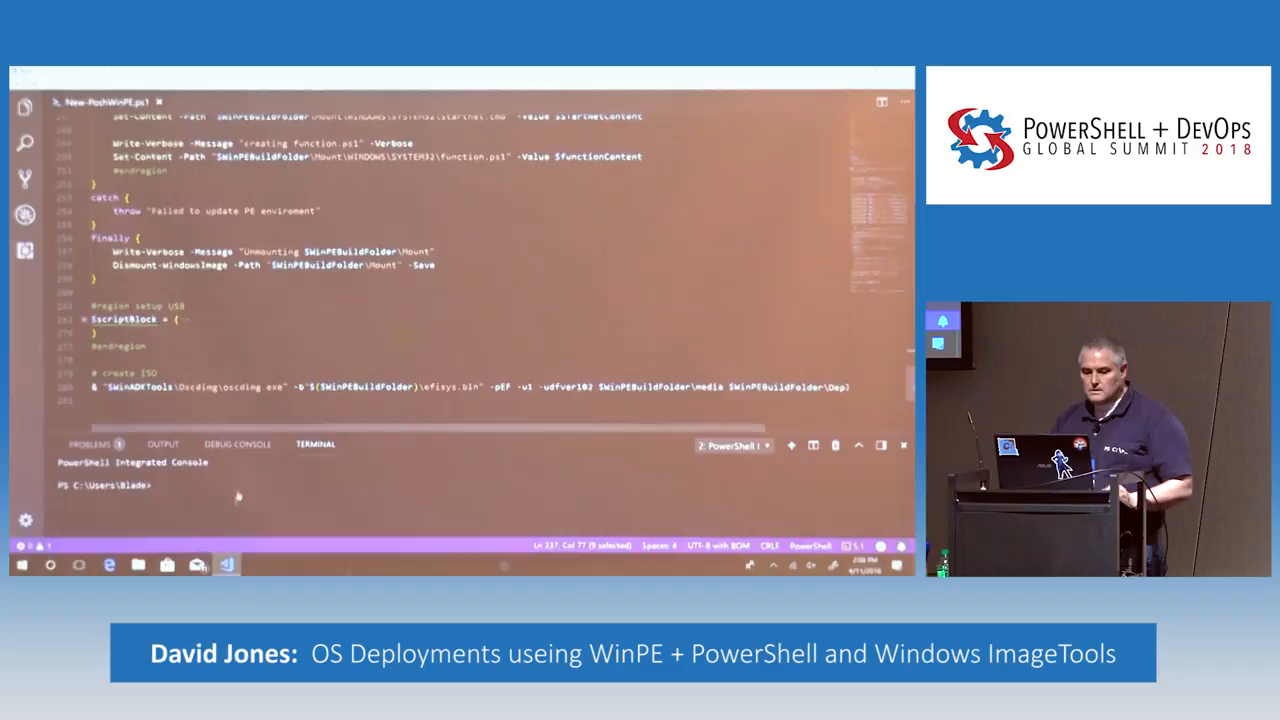
Step: In the integrated console change to C:\Summit_2018 and launch New-PoshWinPE.ps1
{"action": "left_click", "coordinate": [136, 564]}
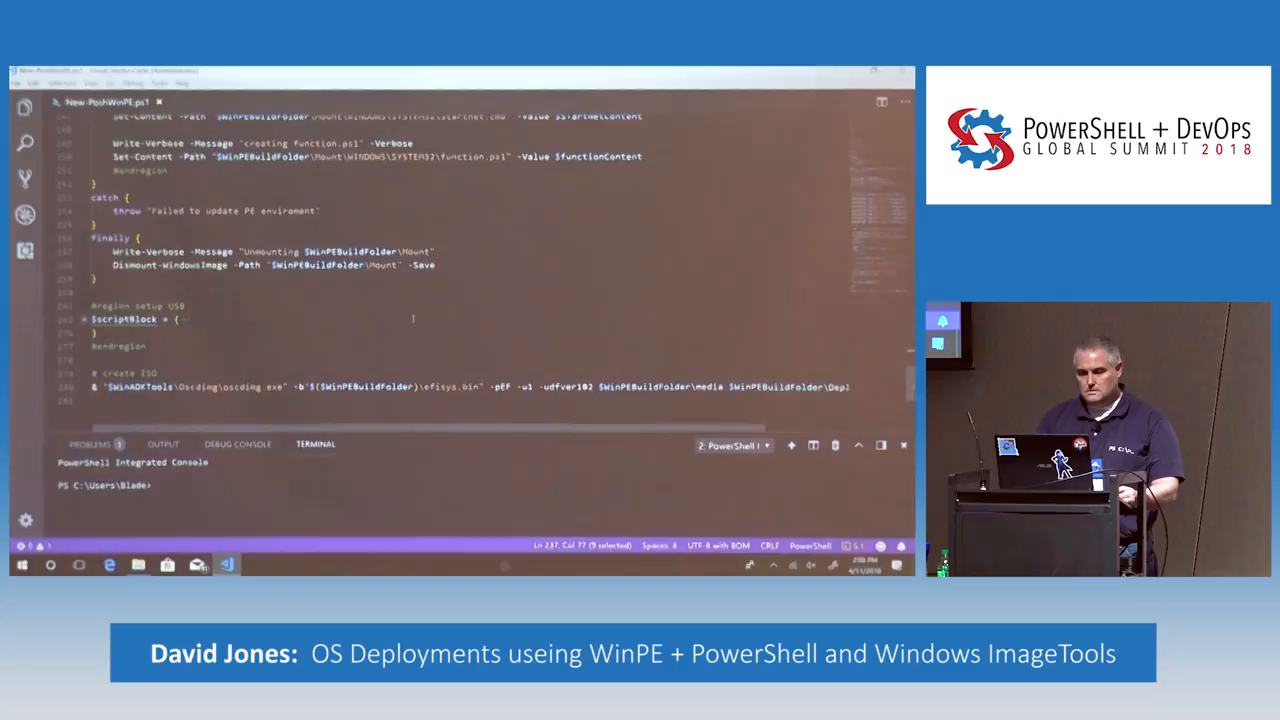
{"action": "type", "text": "cd C:\\Summit_2018"}
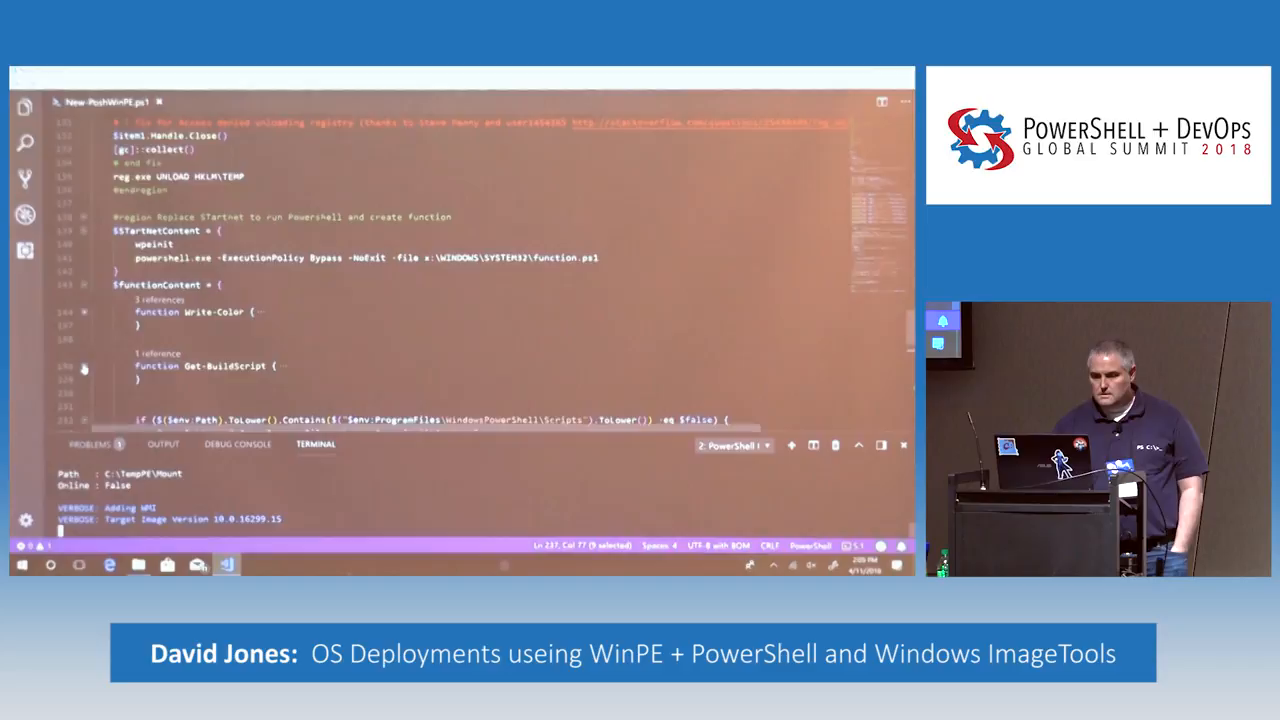
Step: Follow the verbose build output as boot.wim mounts and the WMI and .NET packages are added
{"action": "scroll", "scroll_direction": "down", "scroll_amount": 3}
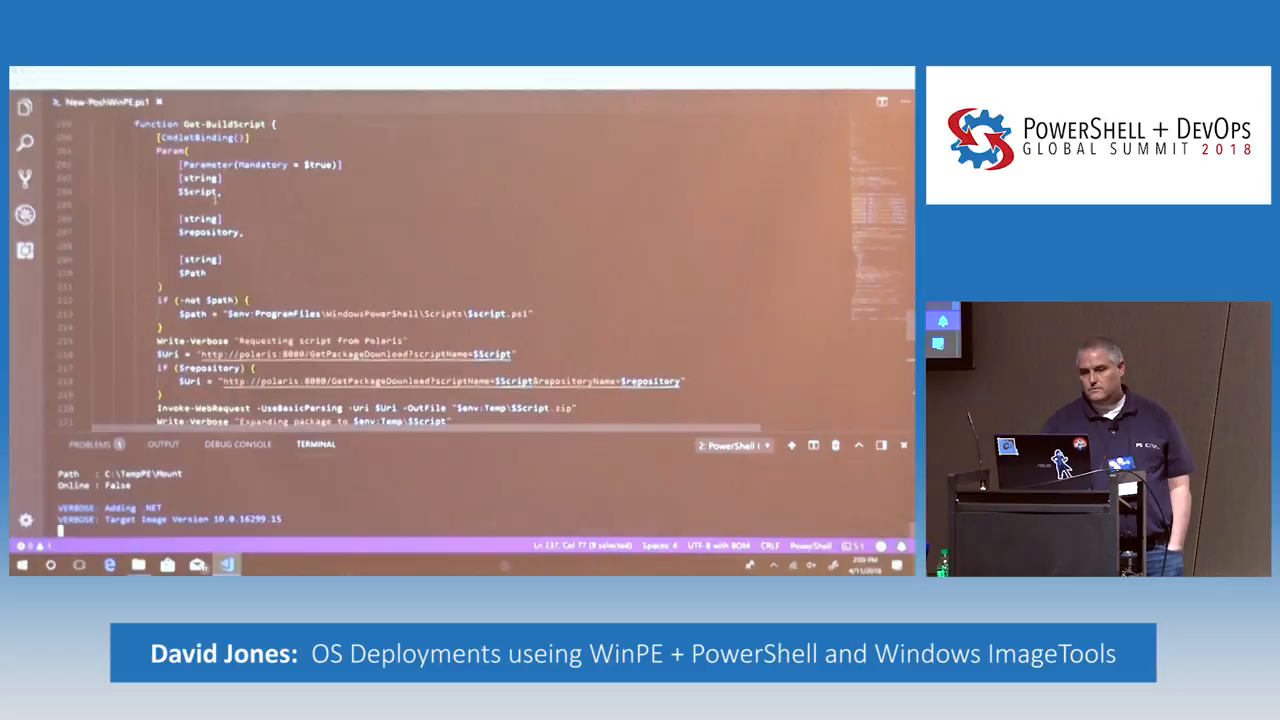
{"action": "scroll", "scroll_direction": "down", "scroll_amount": 3}
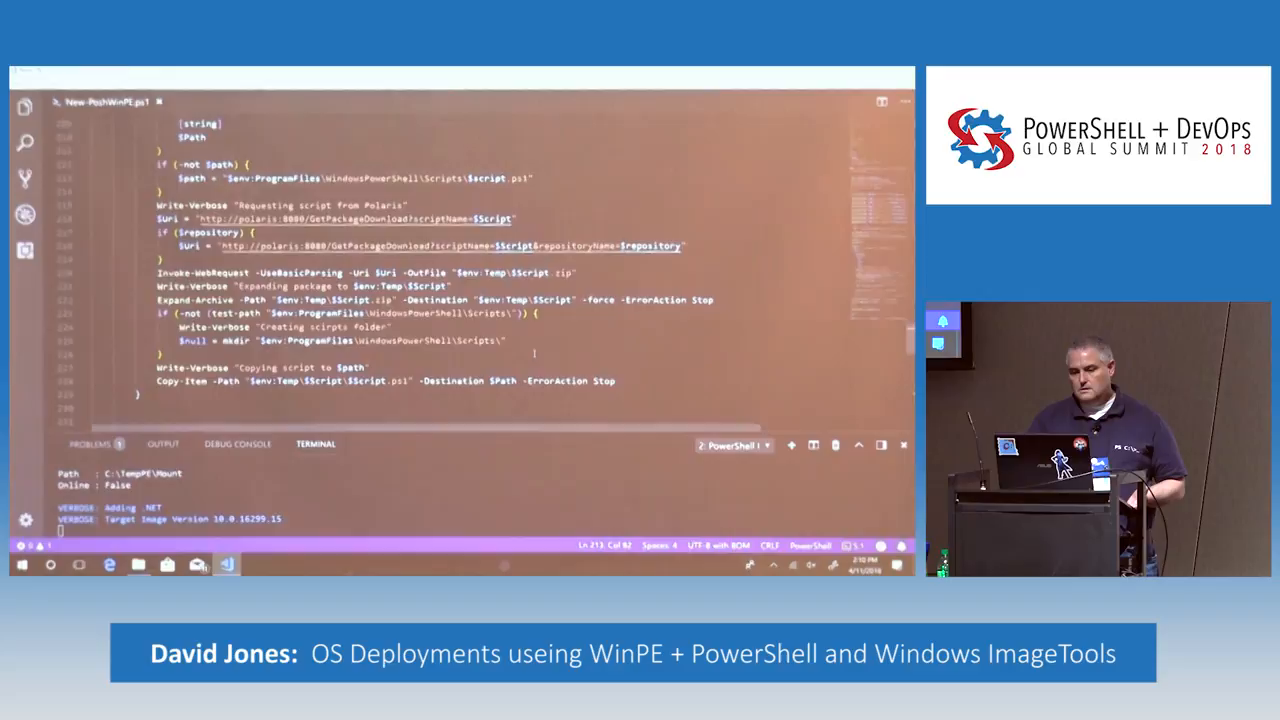
{"action": "scroll", "scroll_direction": "down", "scroll_amount": 3}
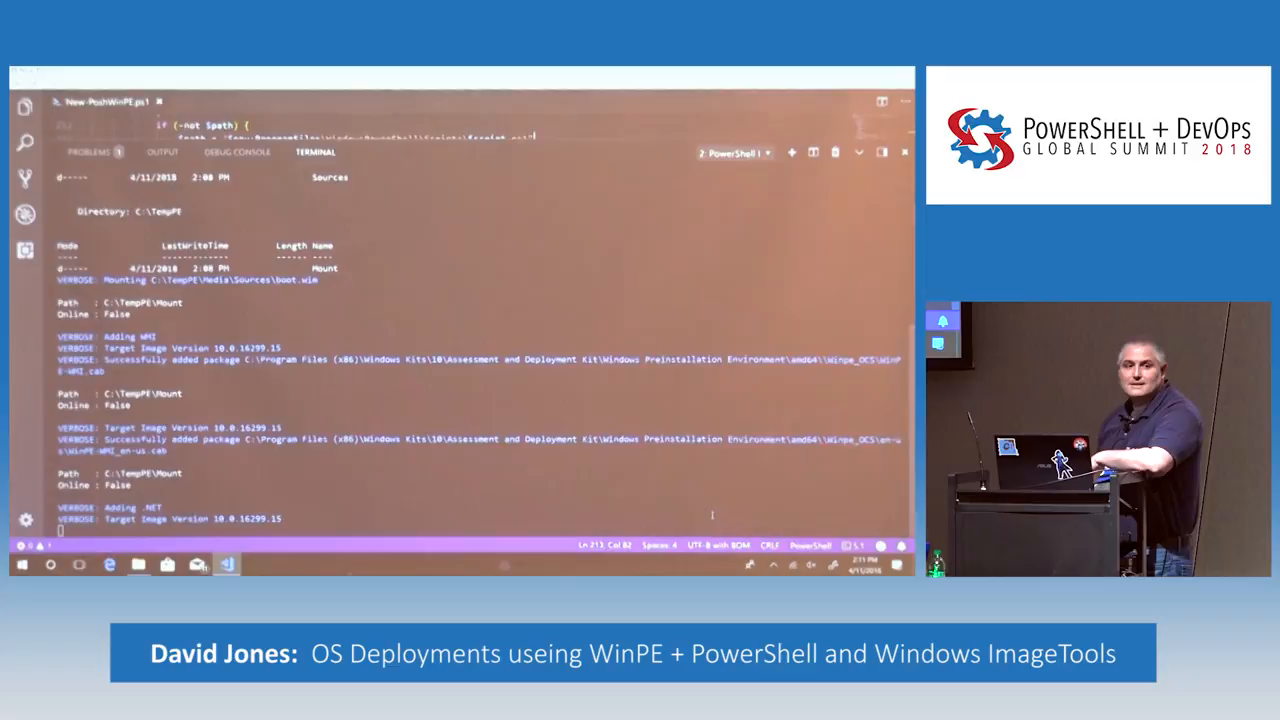
Step: Follow the output through remaining packages, image unmount and oscdimg writing C:\TempPE\Deploy.iso
{"action": "scroll", "scroll_direction": "down", "scroll_amount": 3}
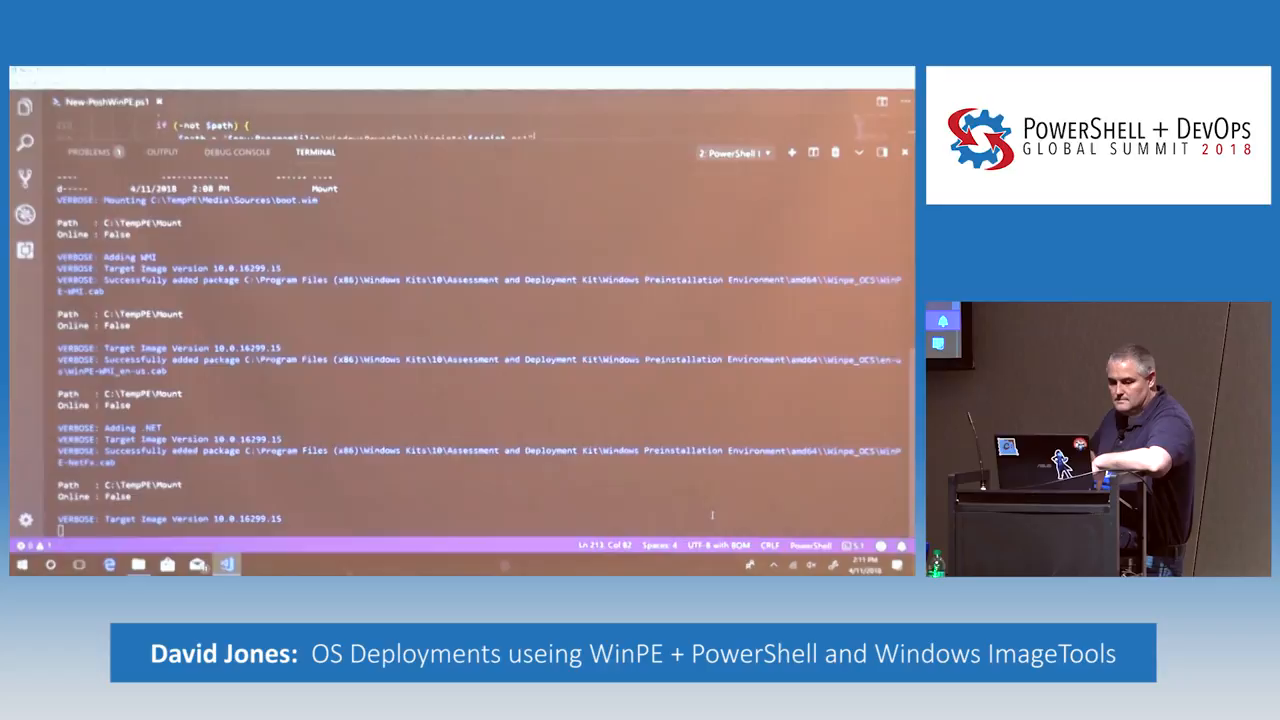
{"action": "scroll", "scroll_direction": "down", "scroll_amount": 3}
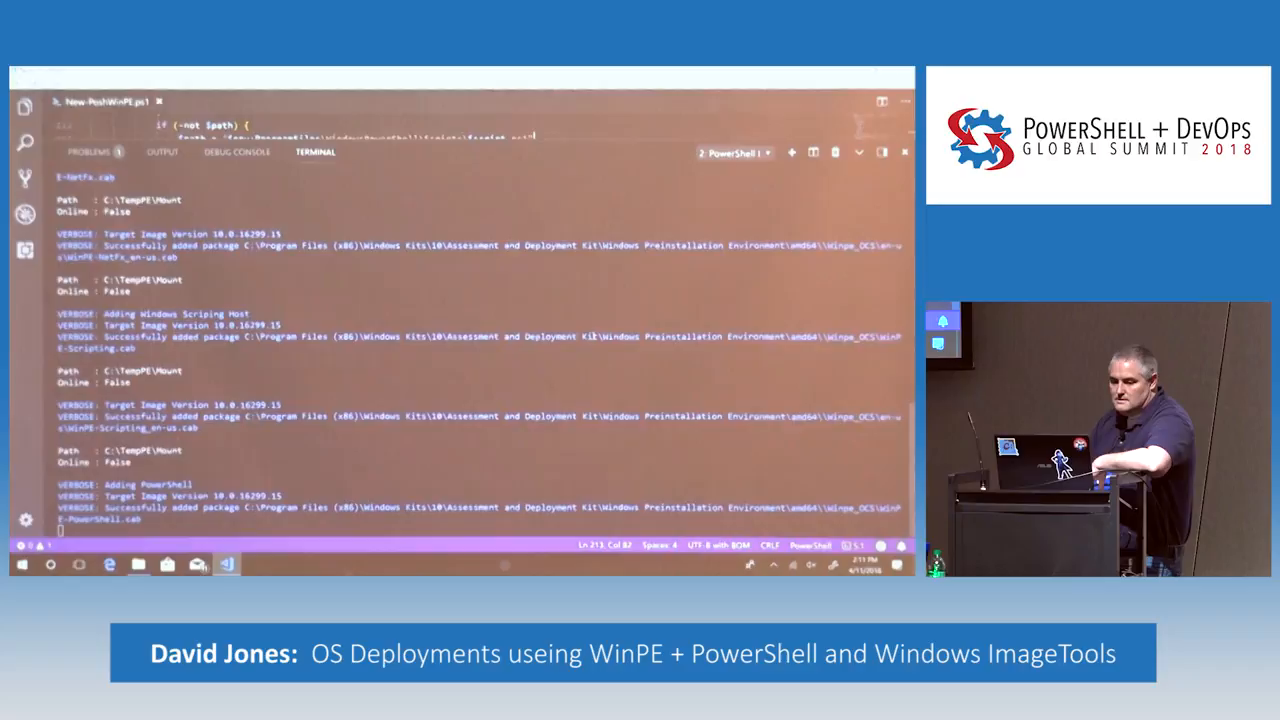
{"action": "scroll", "scroll_direction": "down", "scroll_amount": 3}
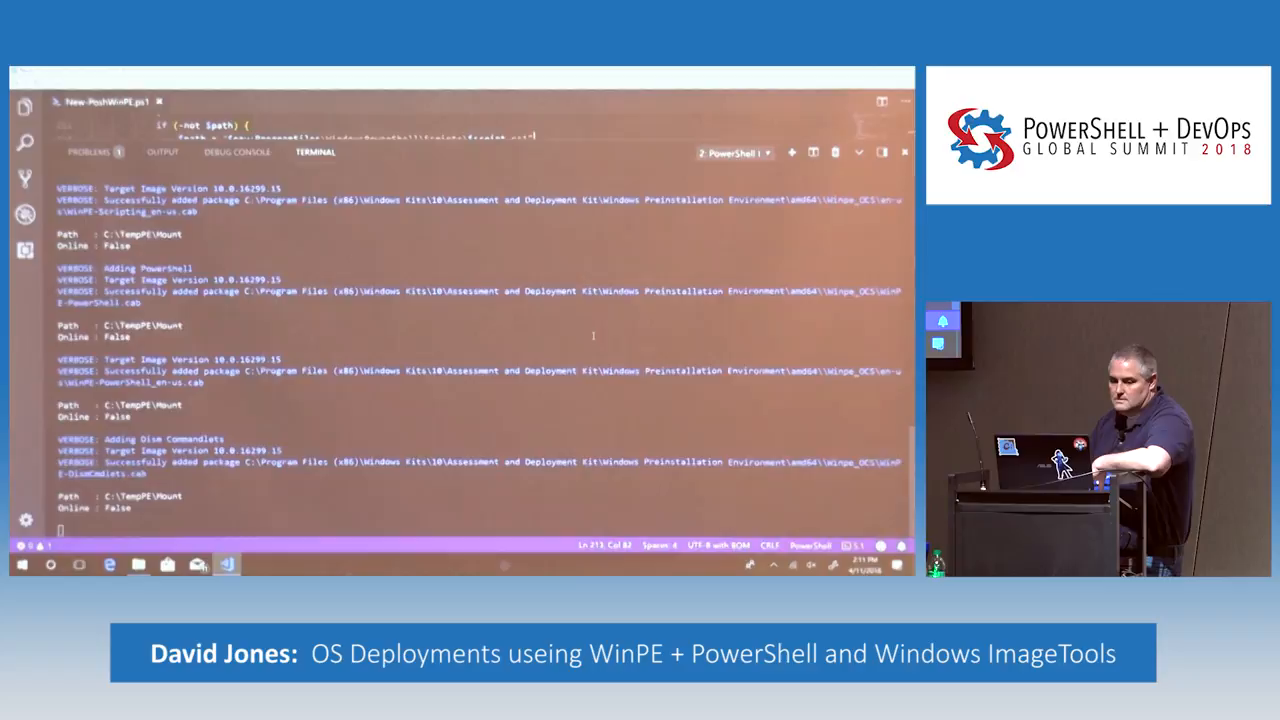
{"action": "scroll", "scroll_direction": "down", "scroll_amount": 3}
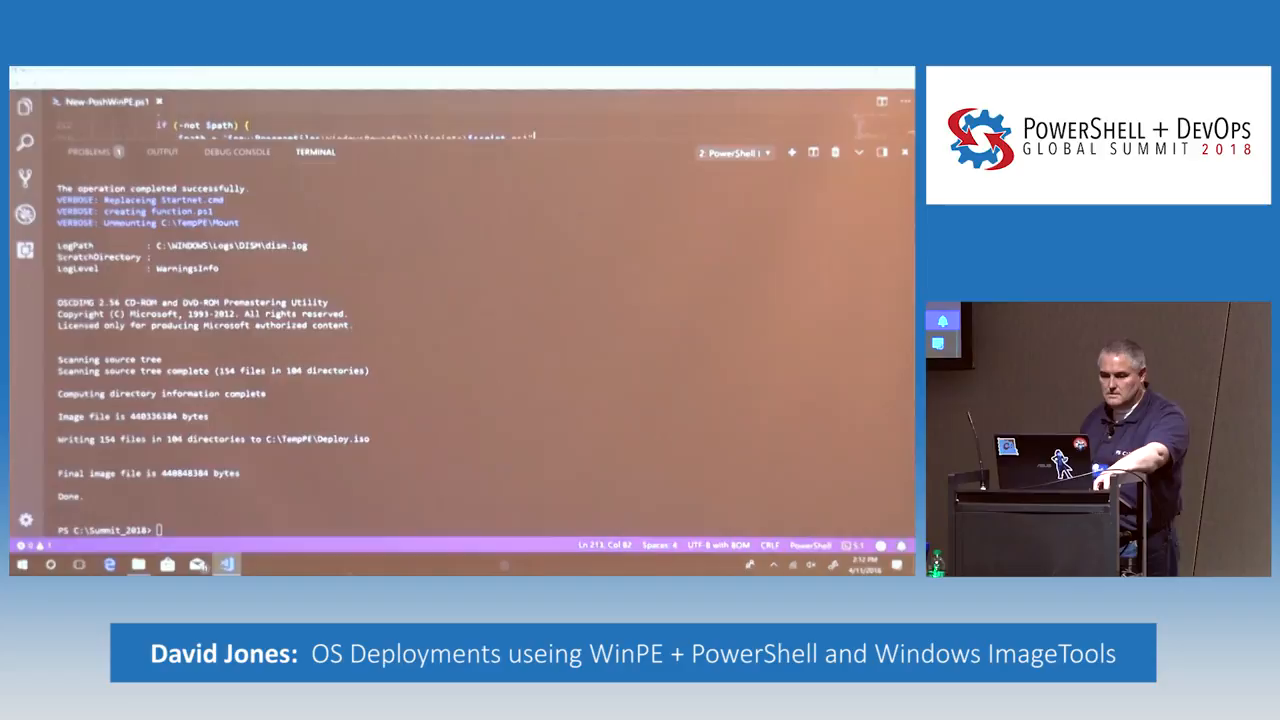
Step: Focus the PowerShell console and return it to the C:\Summit_2018 folder
{"action": "left_click", "coordinate": [108, 564]}
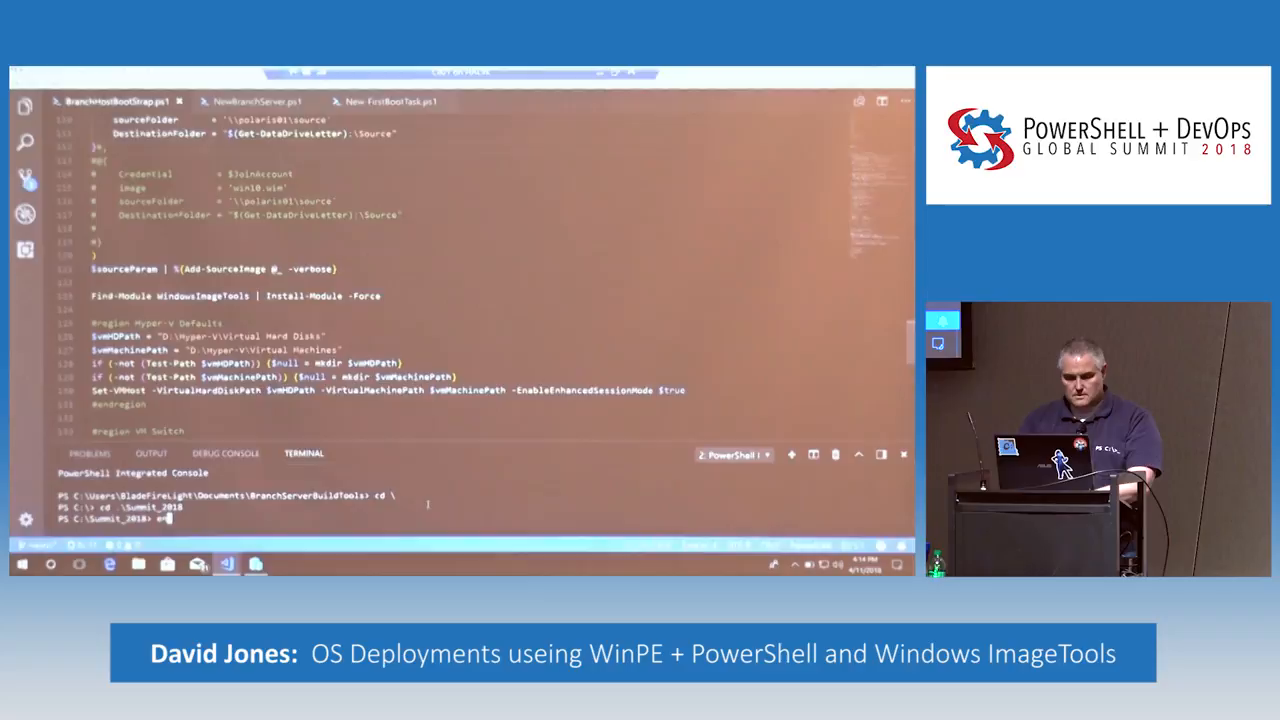
Step: Enter a PSSession to polaris01 and load .\Setup-Polaris.ps1 into the editor with psedit
{"action": "type", "text": "Enter-PSSession polaris01"}
{"action": "type", "text": "cd .\\summit_2018"}
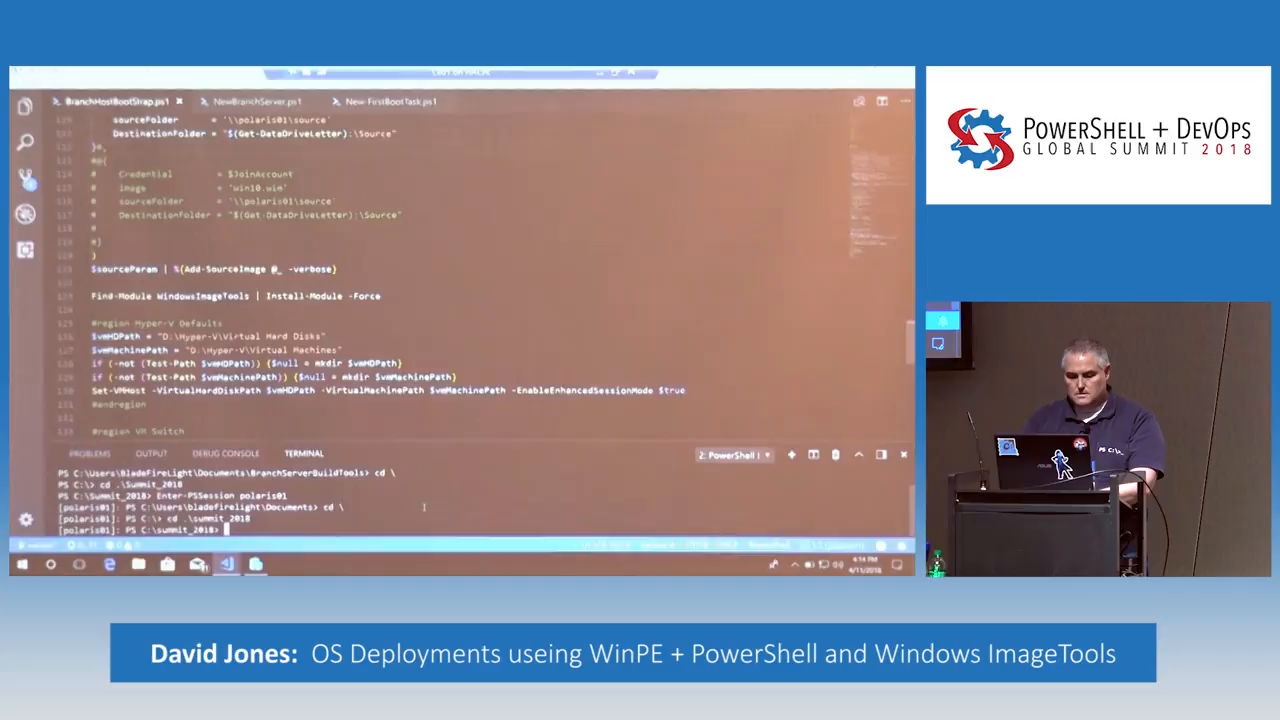
{"action": "type", "text": "psedit .\\Setup-Polaris.ps1"}
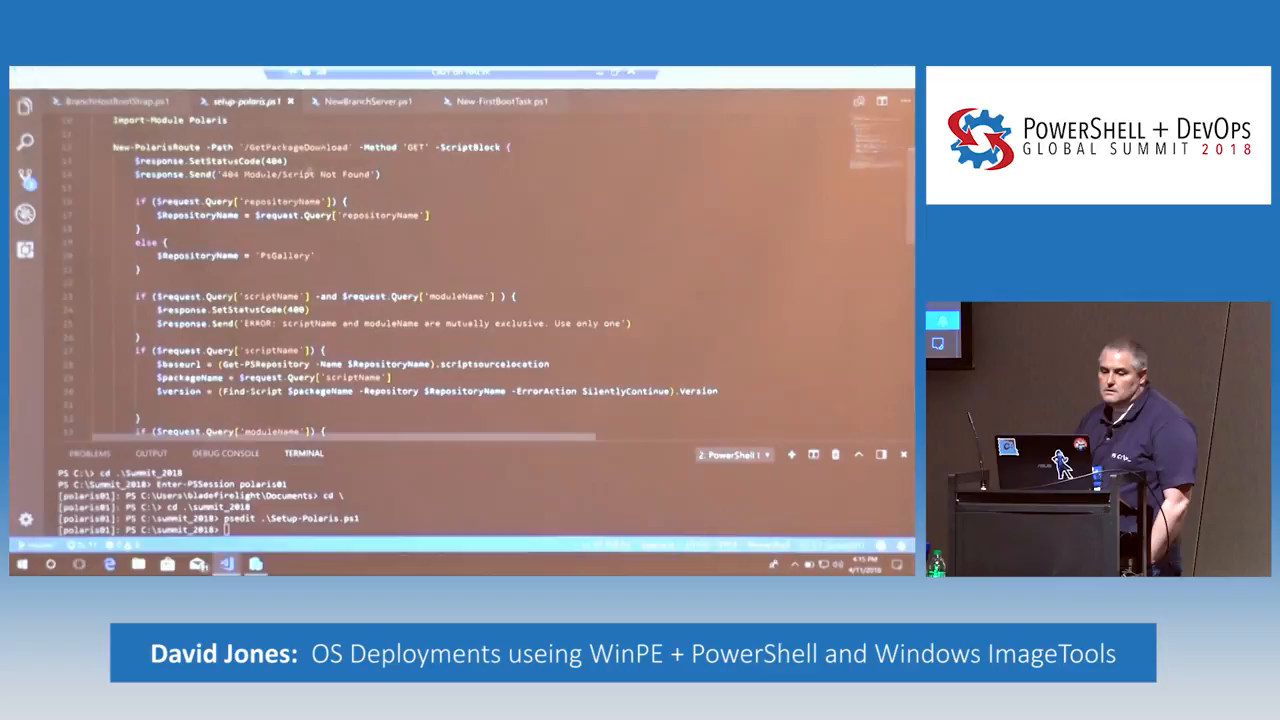
Step: Highlight uses of the repositoryName value and scroll through the Setup-Polaris.ps1 routes
{"action": "double_click", "coordinate": [298, 148]}
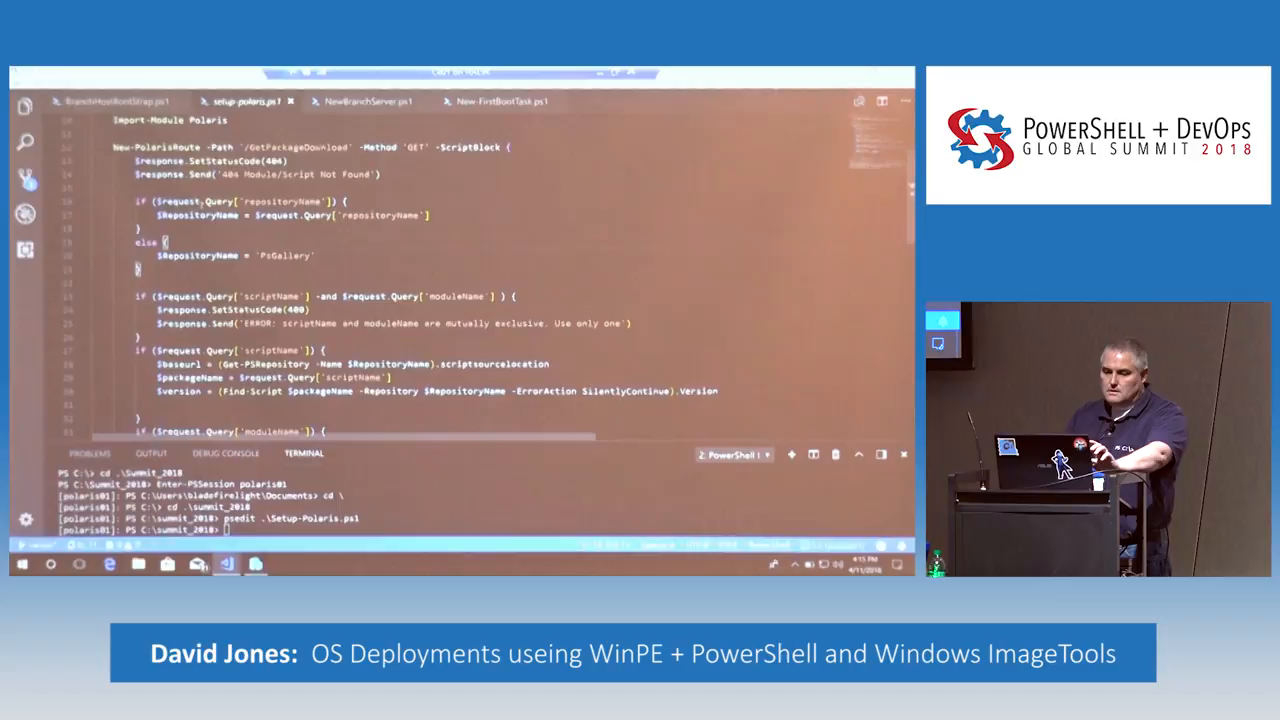
{"action": "double_click", "coordinate": [284, 200]}
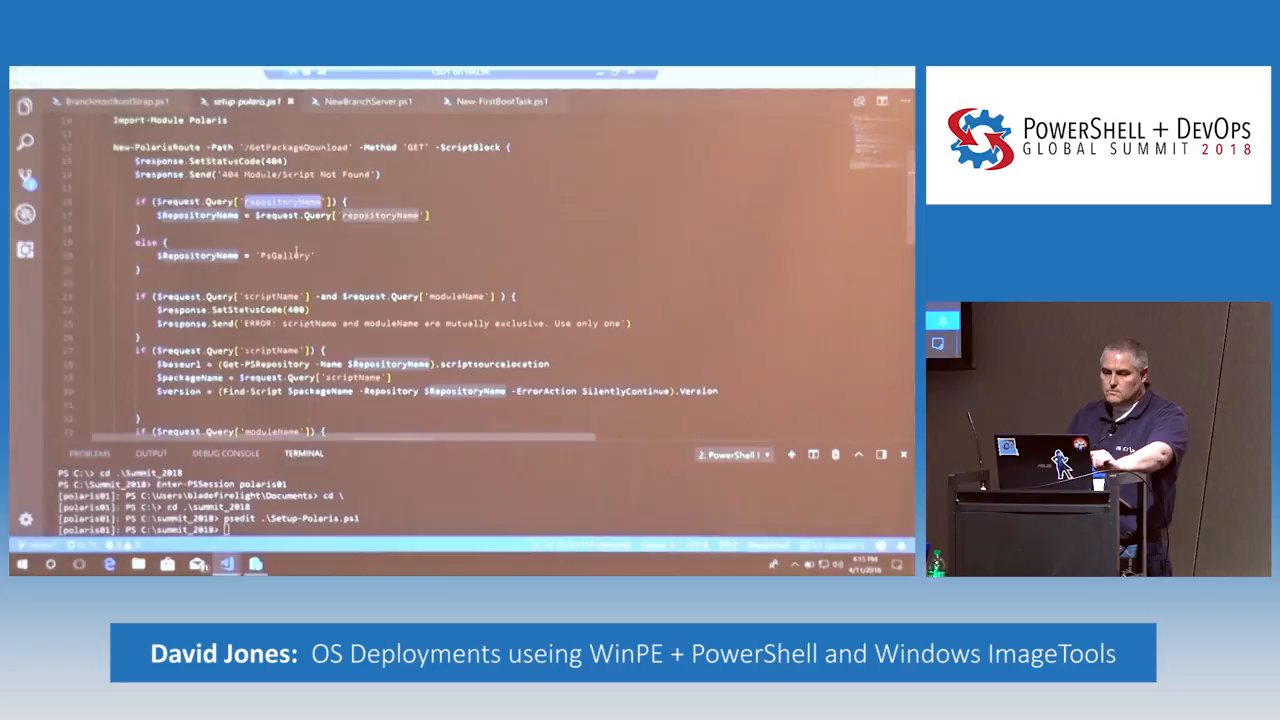
{"action": "scroll", "scroll_direction": "down", "scroll_amount": 3}
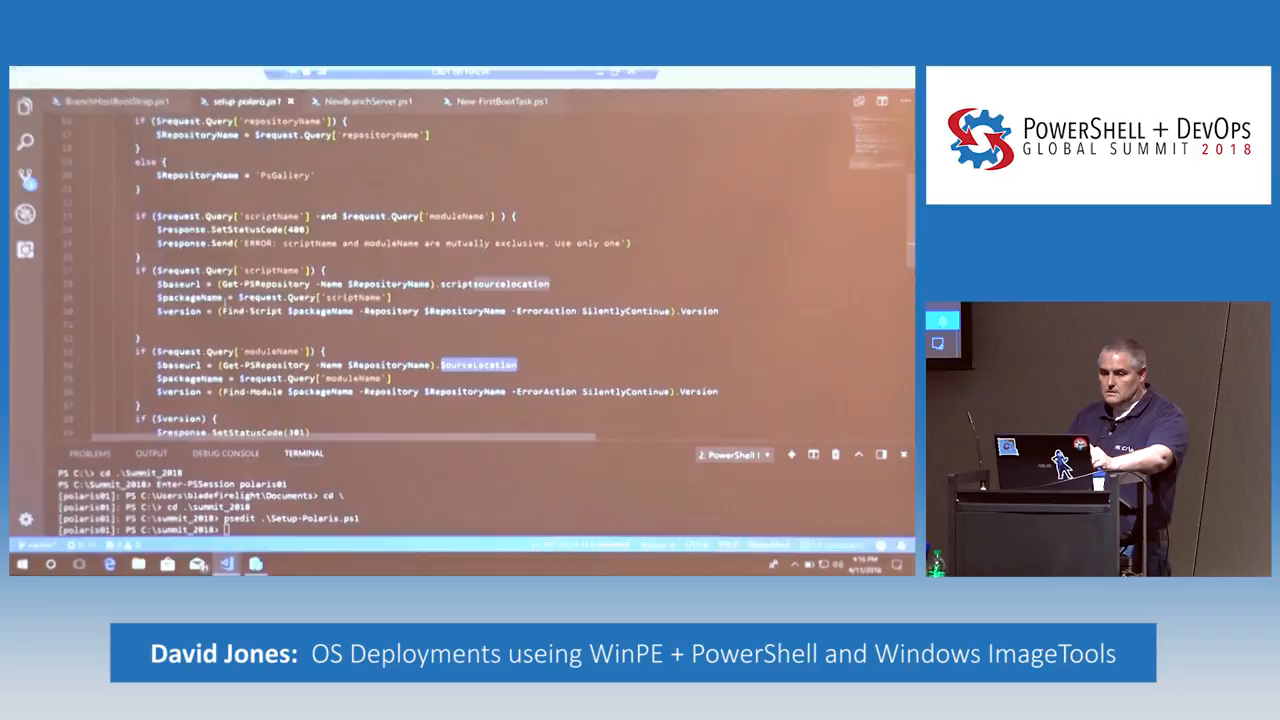
{"action": "scroll", "scroll_direction": "down", "scroll_amount": 3}
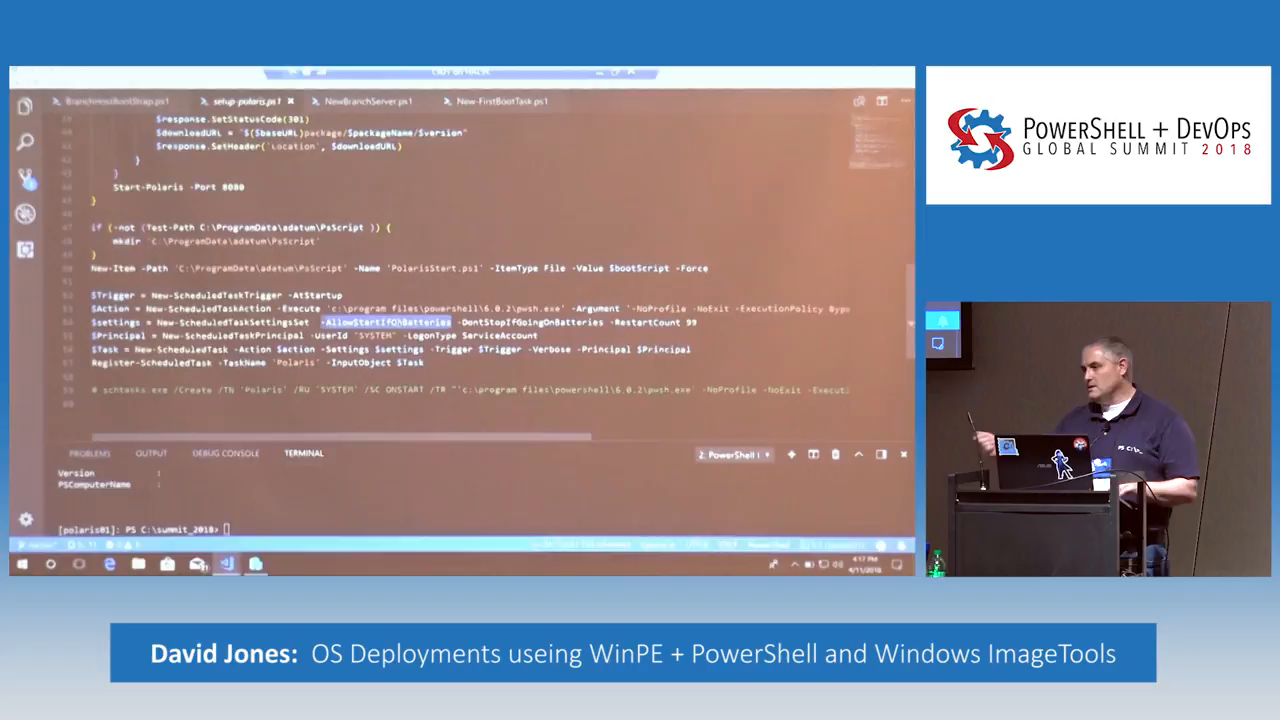
Step: Run Get-ScheduledTask polaris | Start-ScheduledTask to start the Polaris web server in the background
{"action": "type", "text": "get"}
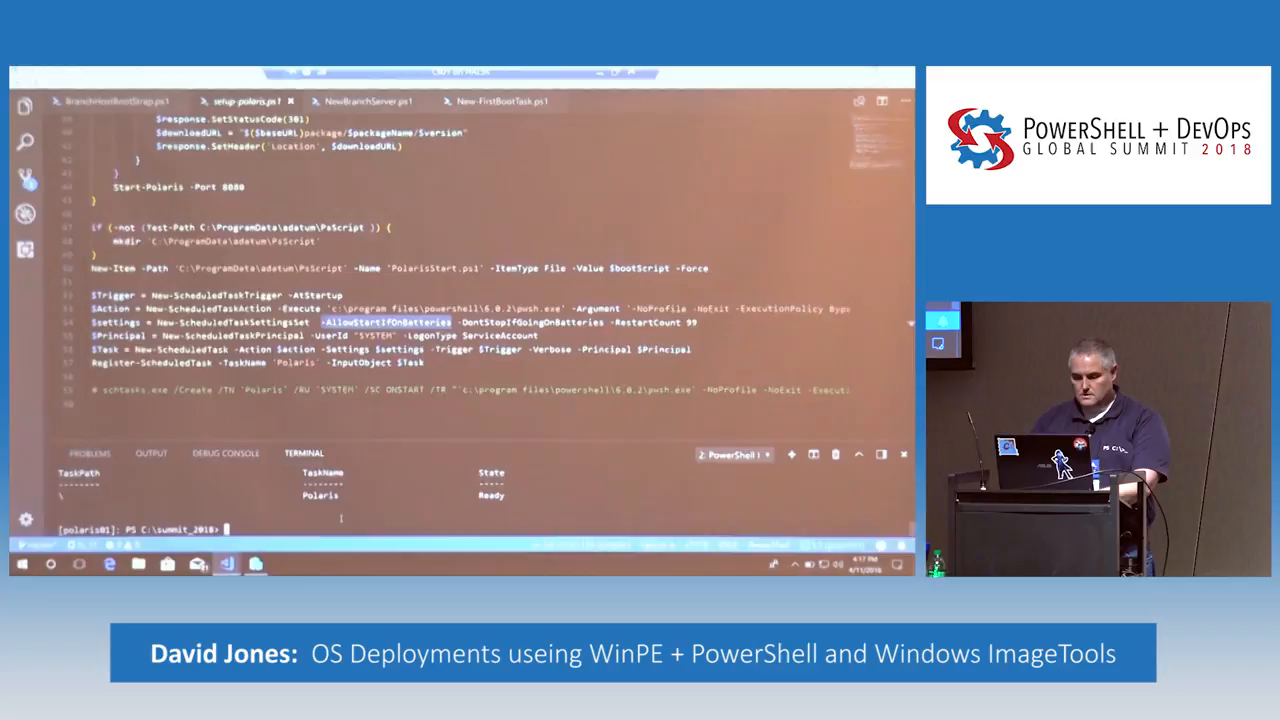
{"action": "type", "text": "Get-ScheduledTask polaris | start"}
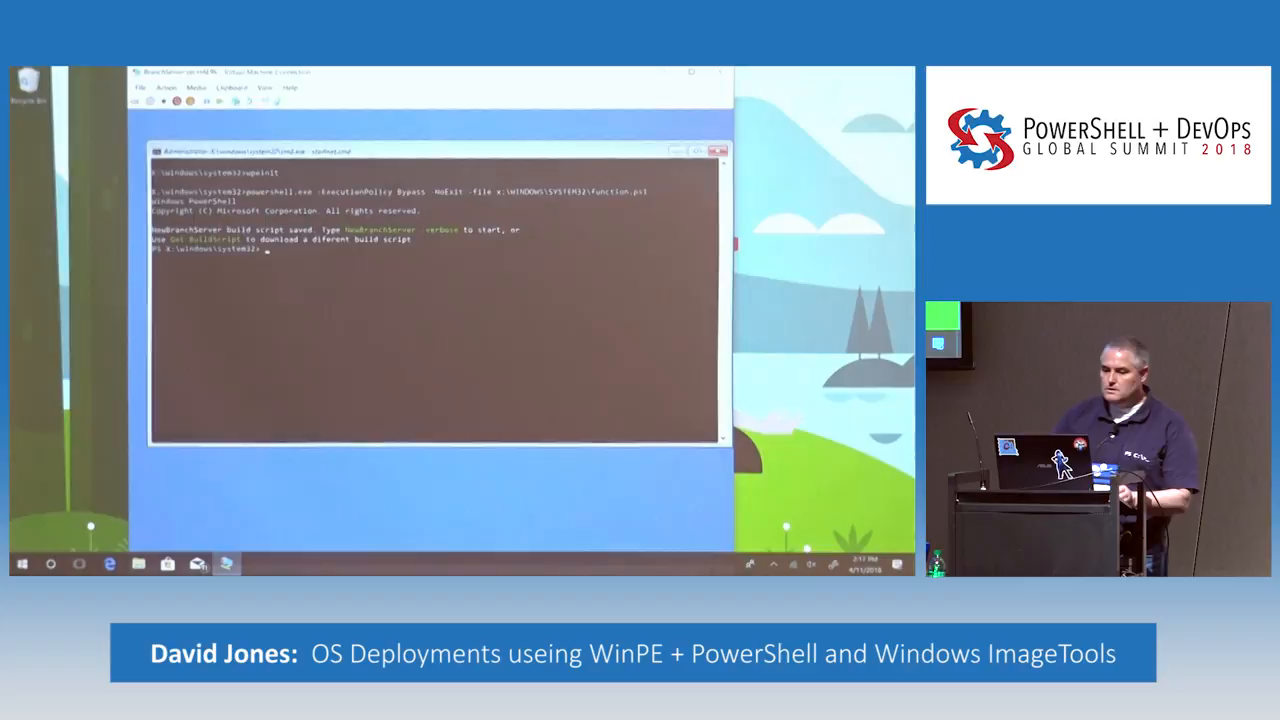
Step: Run get-disk and Get-Volume in the VM's PowerShell window to list visible disks and volumes
{"action": "type", "text": "NewBranchSer"}
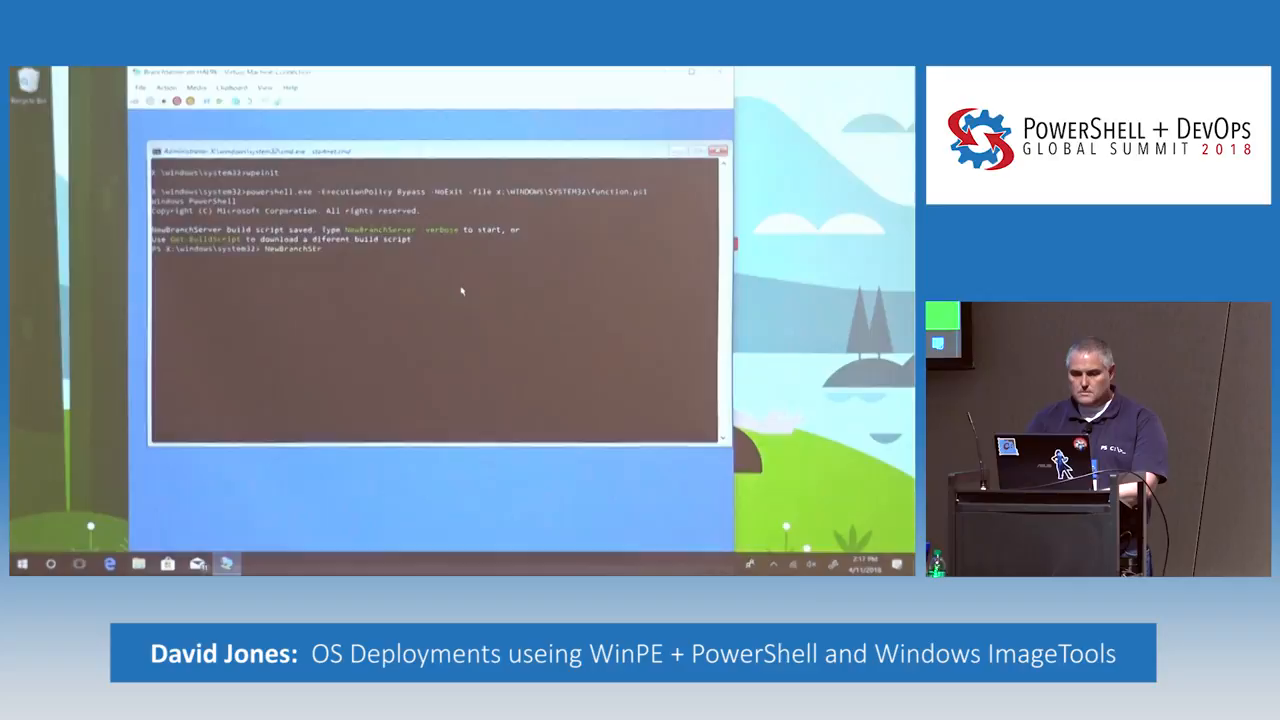
{"action": "type", "text": "get-disk"}
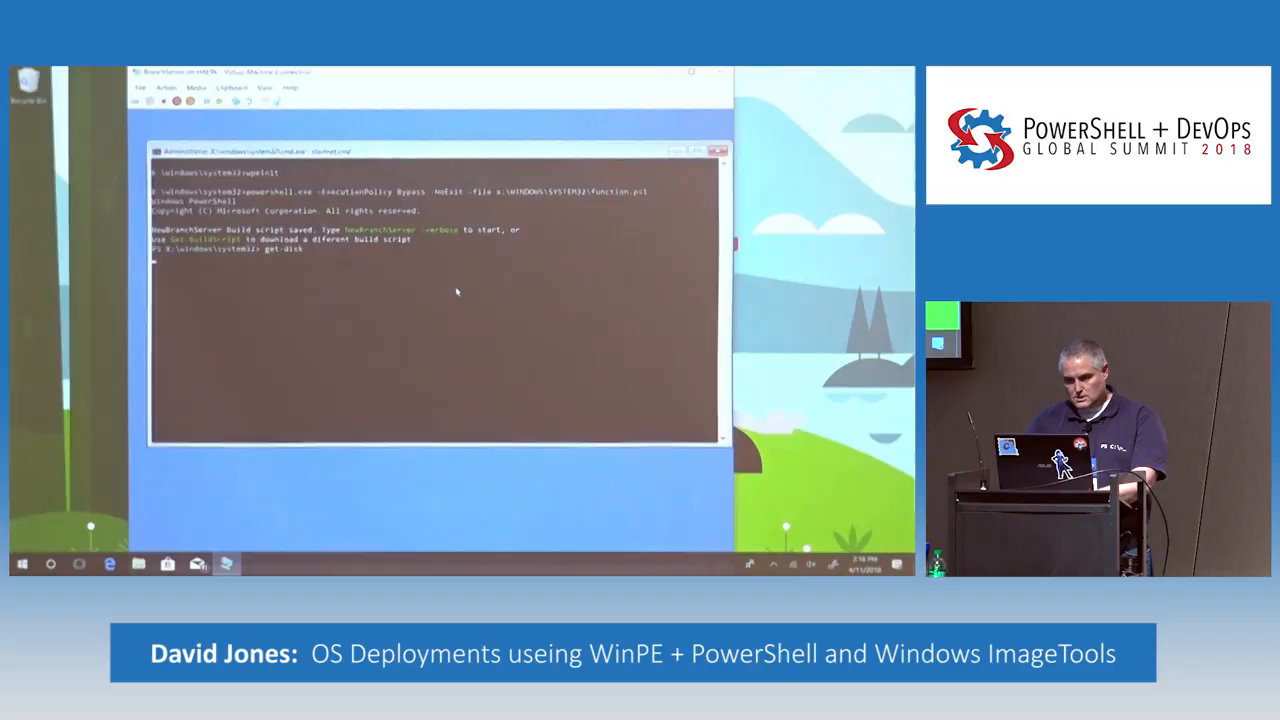
{"action": "type", "text": "Get-Volume"}
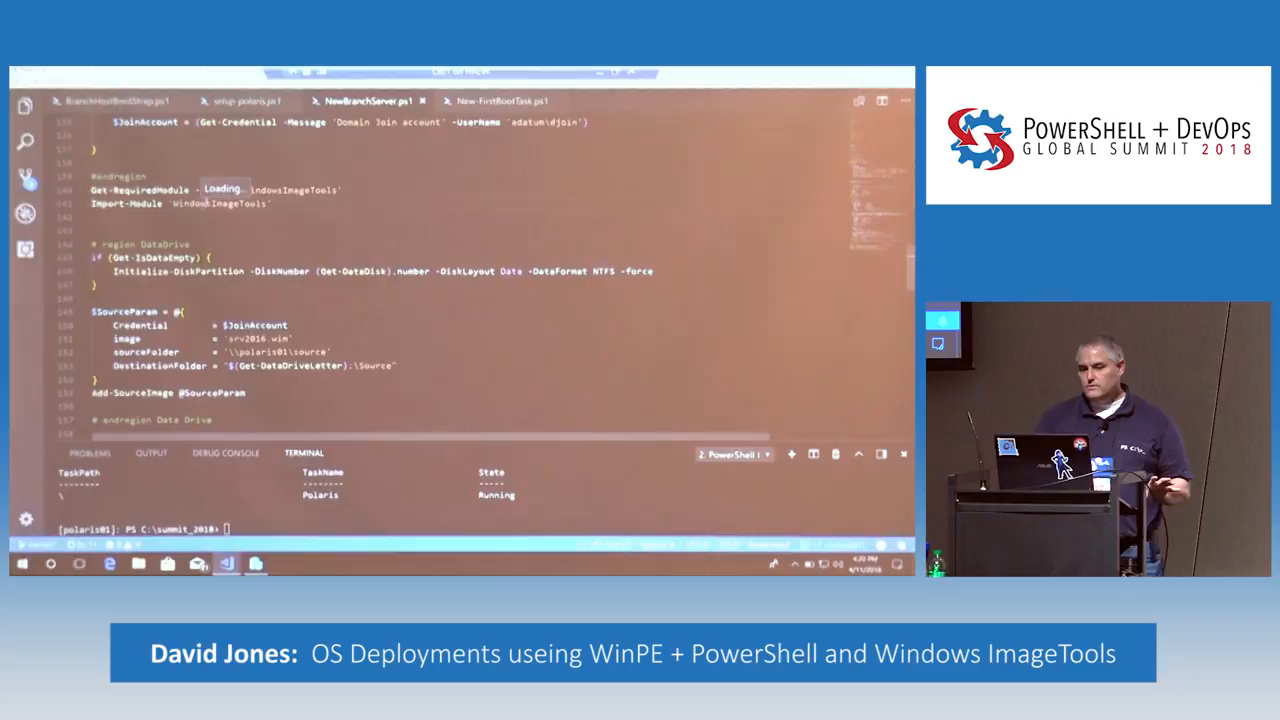
{"action": "scroll", "scroll_direction": "down", "scroll_amount": 3}
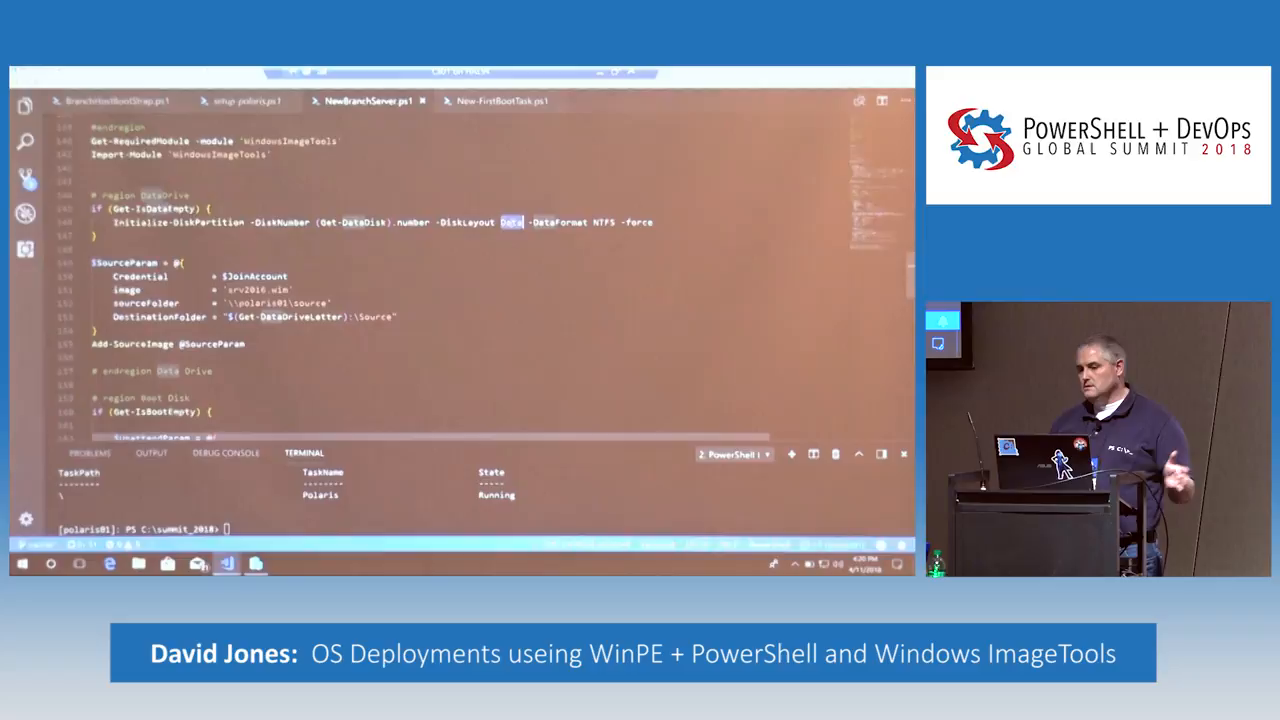
{"action": "scroll", "scroll_direction": "down", "scroll_amount": 3}
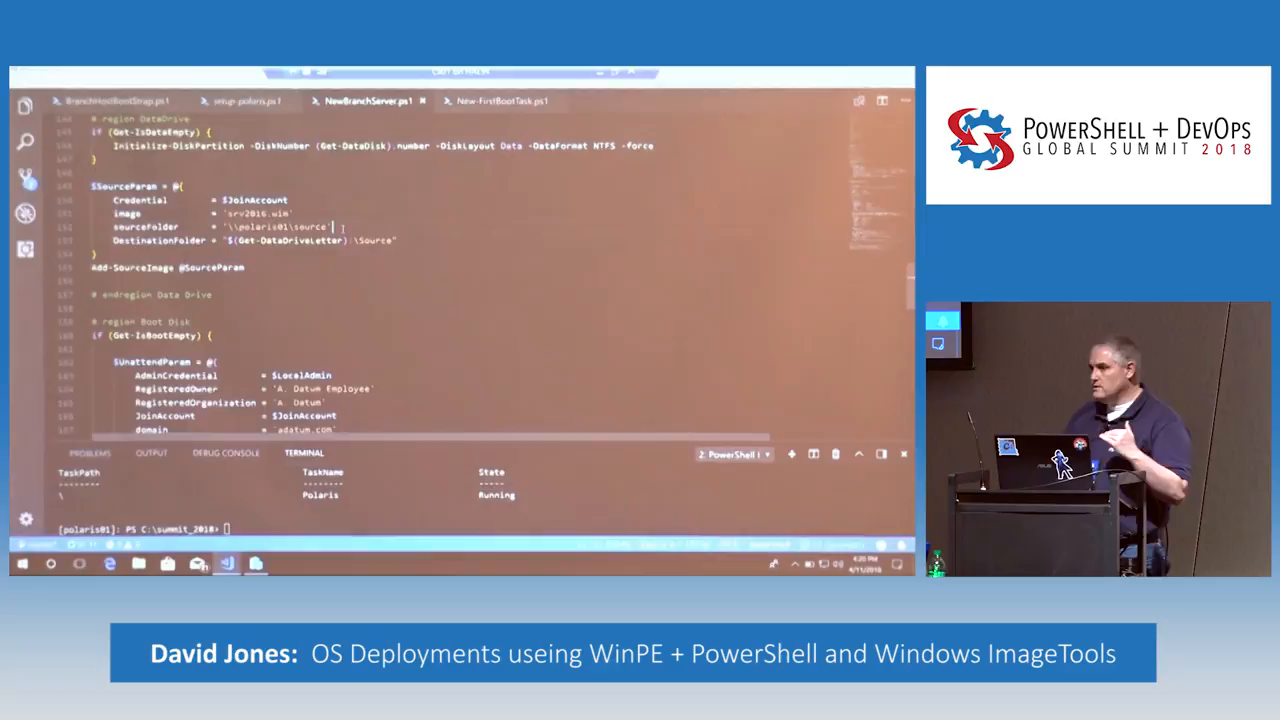
{"action": "double_click", "coordinate": [250, 214]}
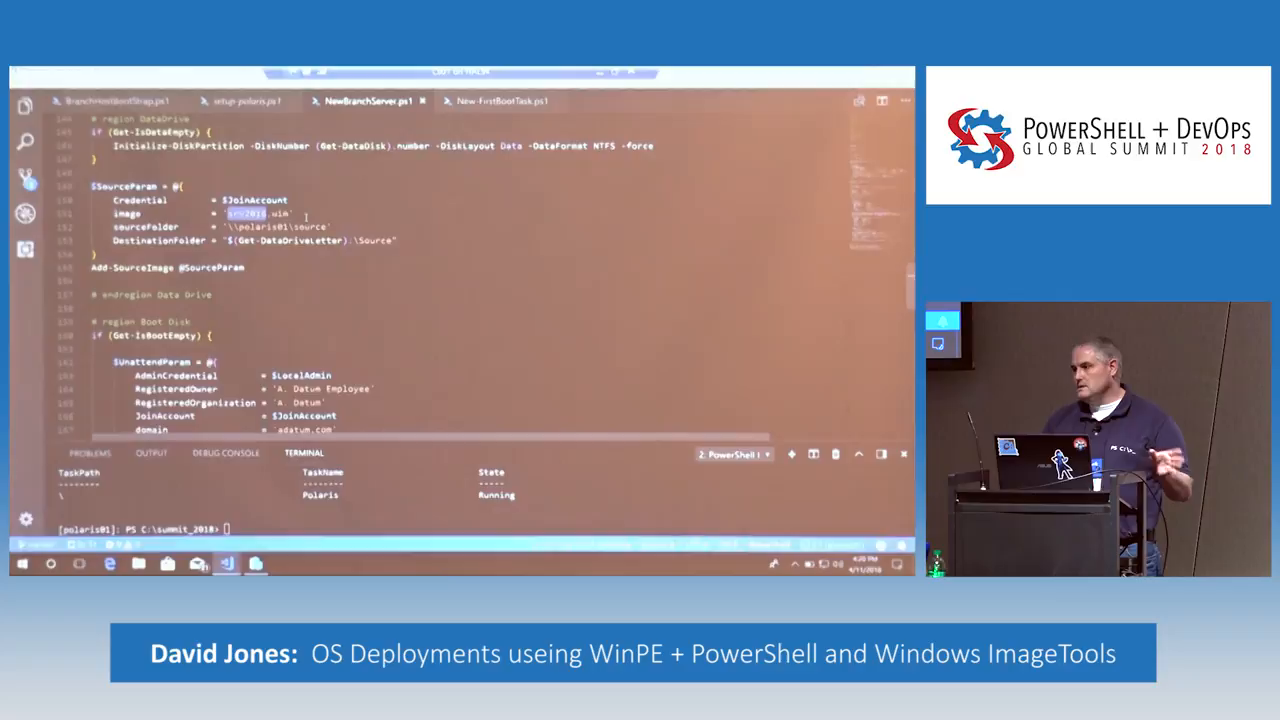
{"action": "scroll", "scroll_direction": "down", "scroll_amount": 3}
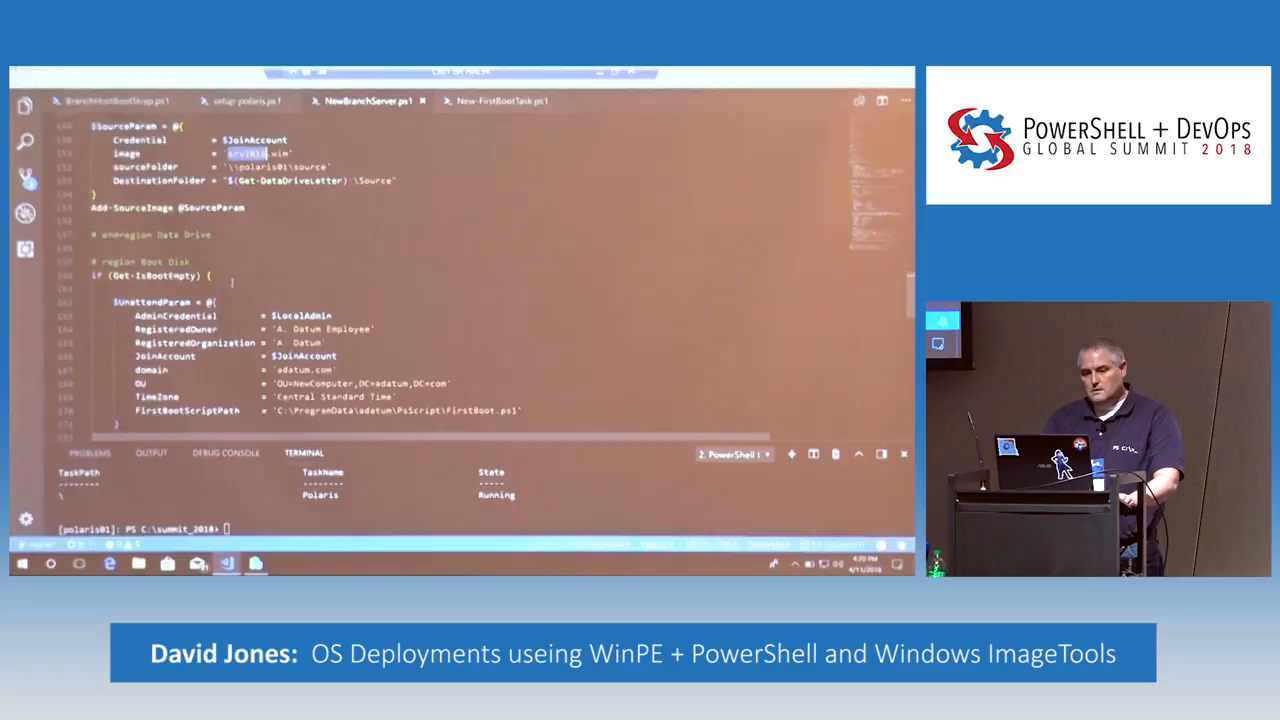
{"action": "scroll", "scroll_direction": "down", "scroll_amount": 3}
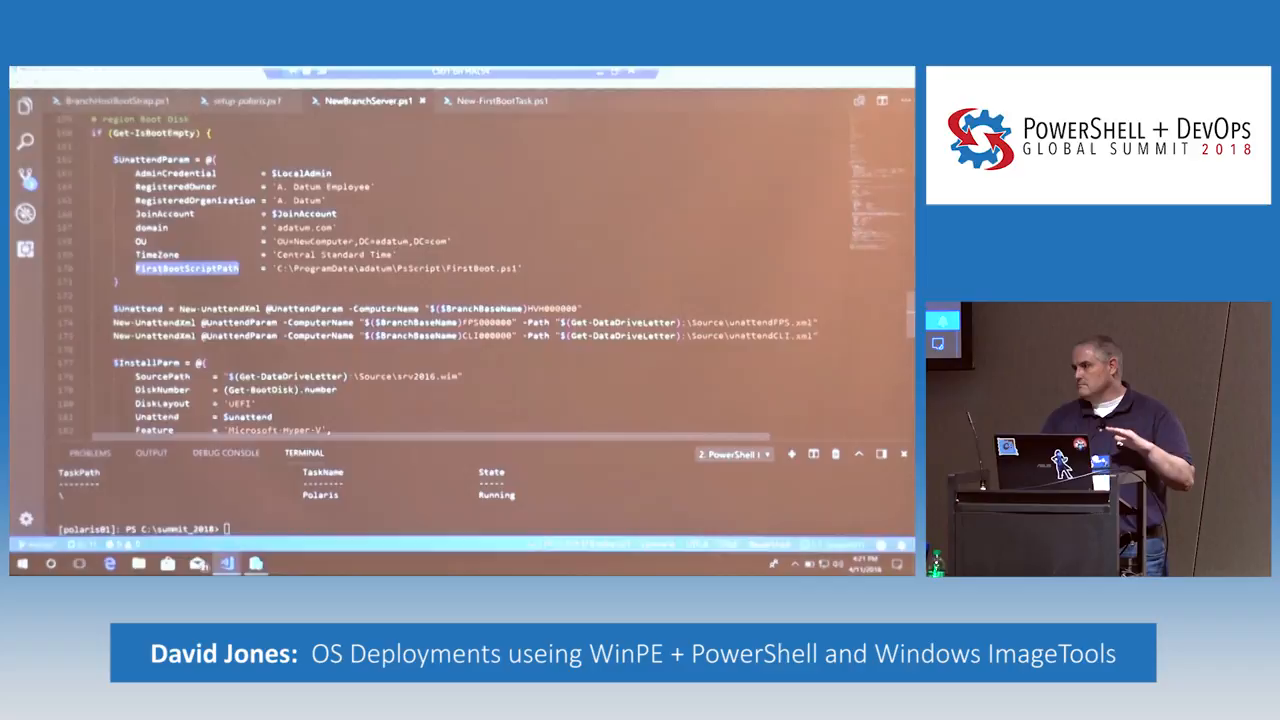
{"action": "scroll", "scroll_direction": "down", "scroll_amount": 3}
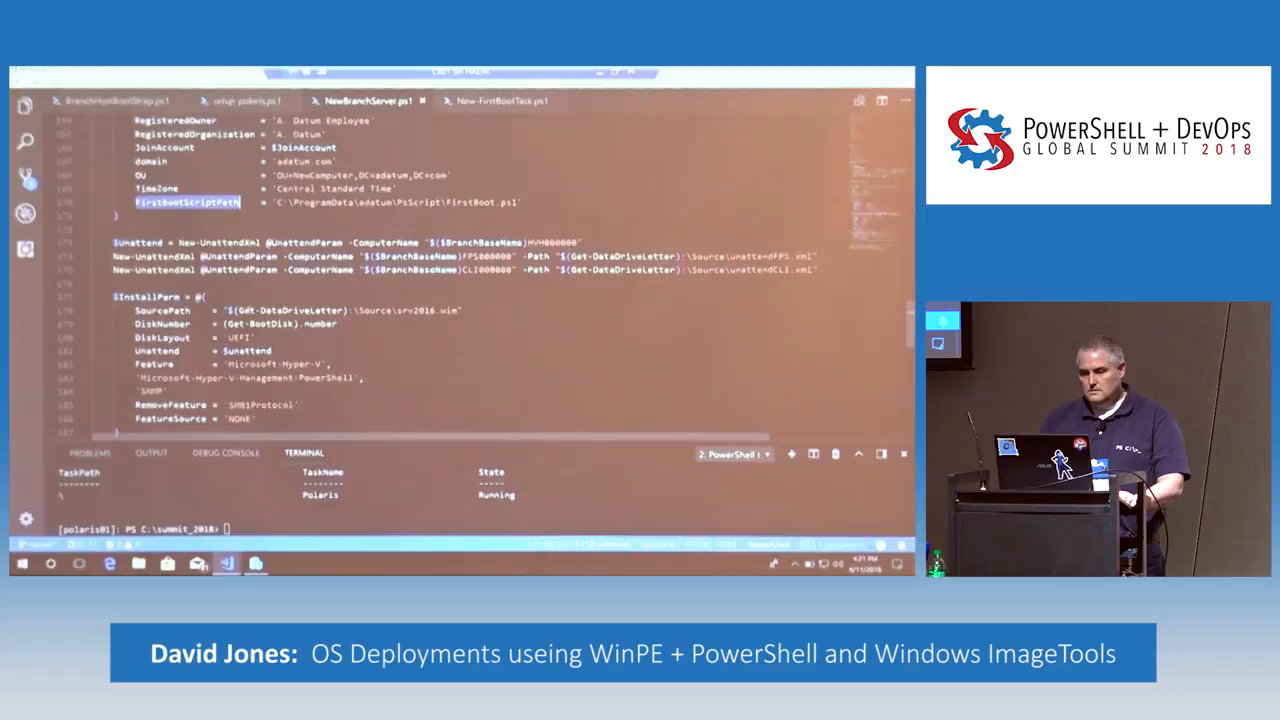
{"action": "double_click", "coordinate": [222, 242]}
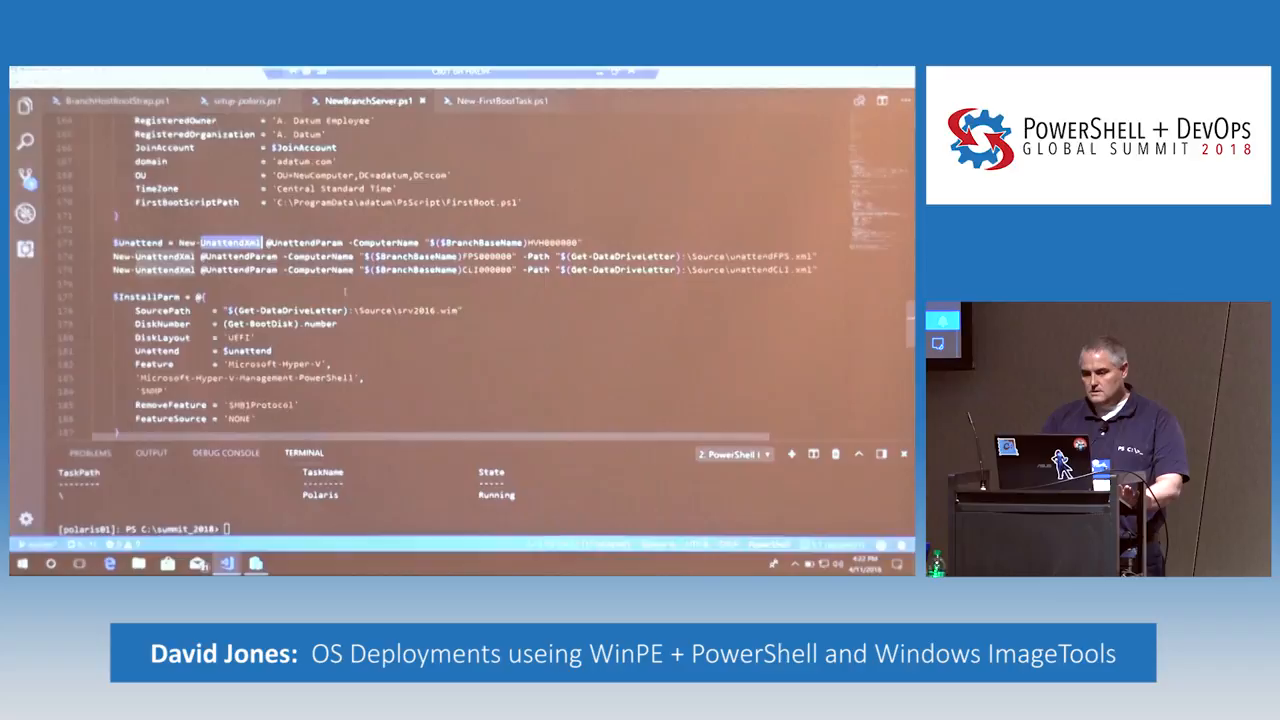
{"action": "scroll", "scroll_direction": "down", "scroll_amount": 3}
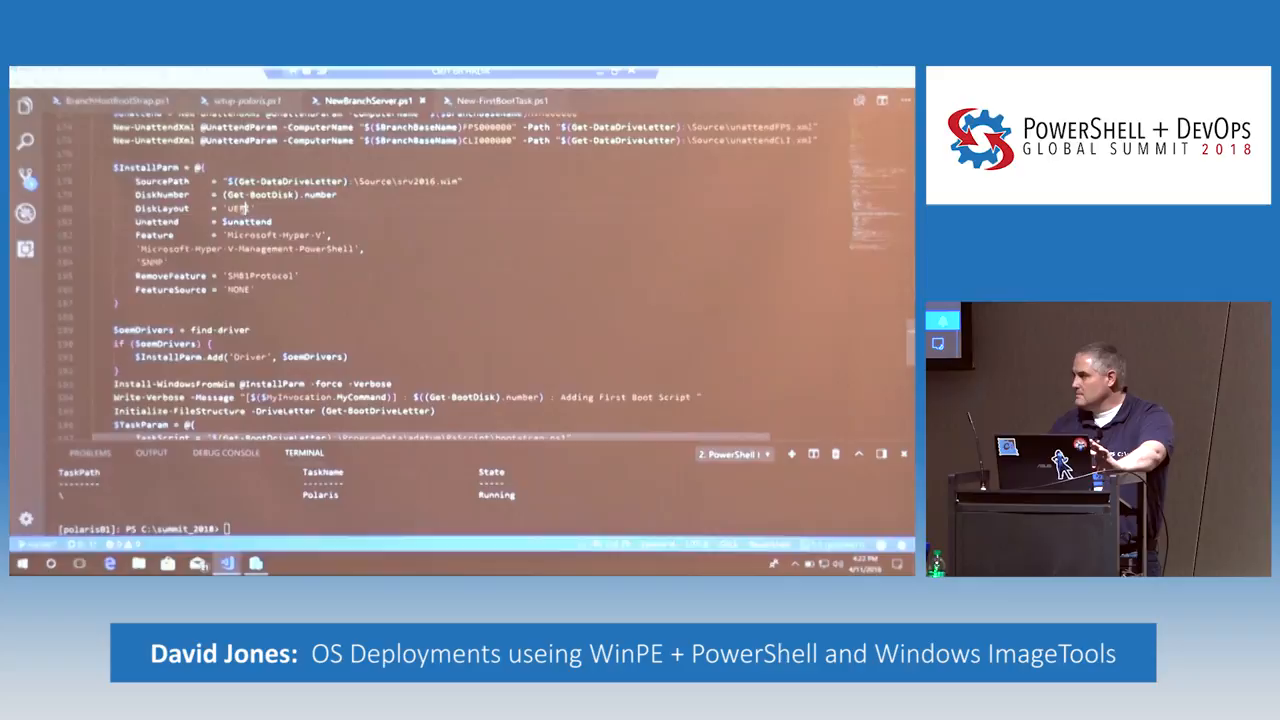
{"action": "double_click", "coordinate": [232, 206]}
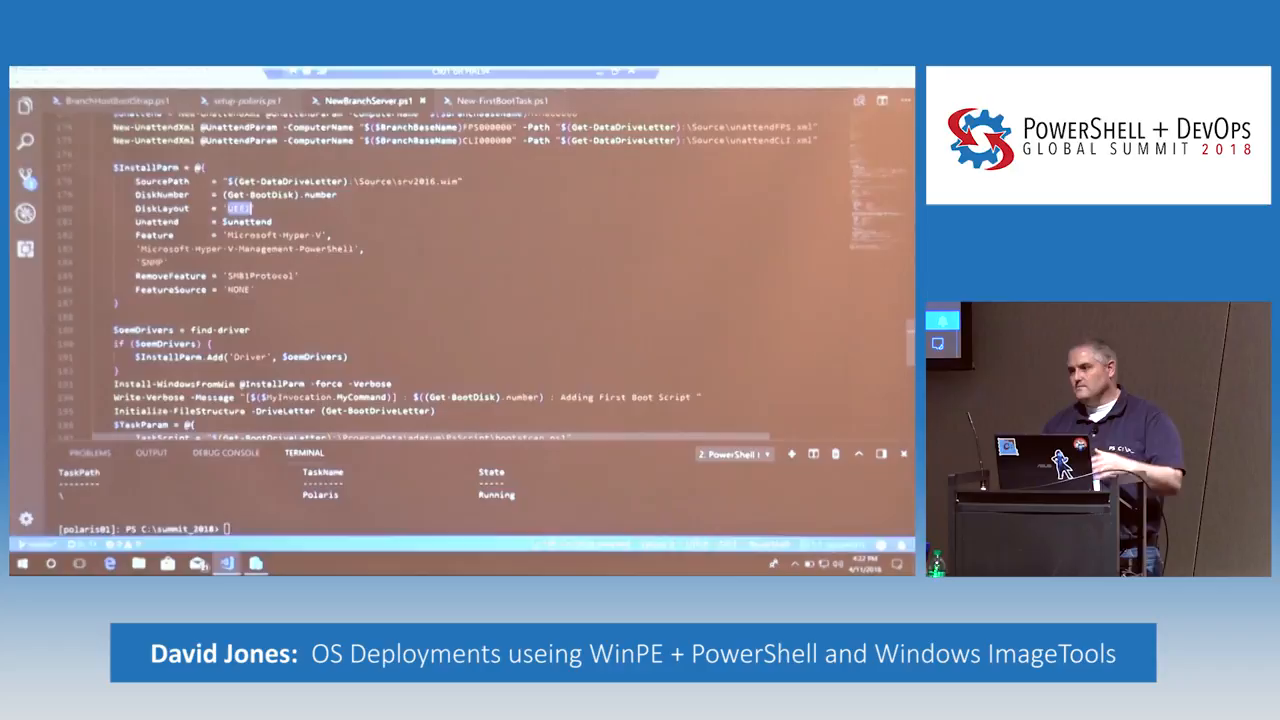
{"action": "double_click", "coordinate": [268, 248]}
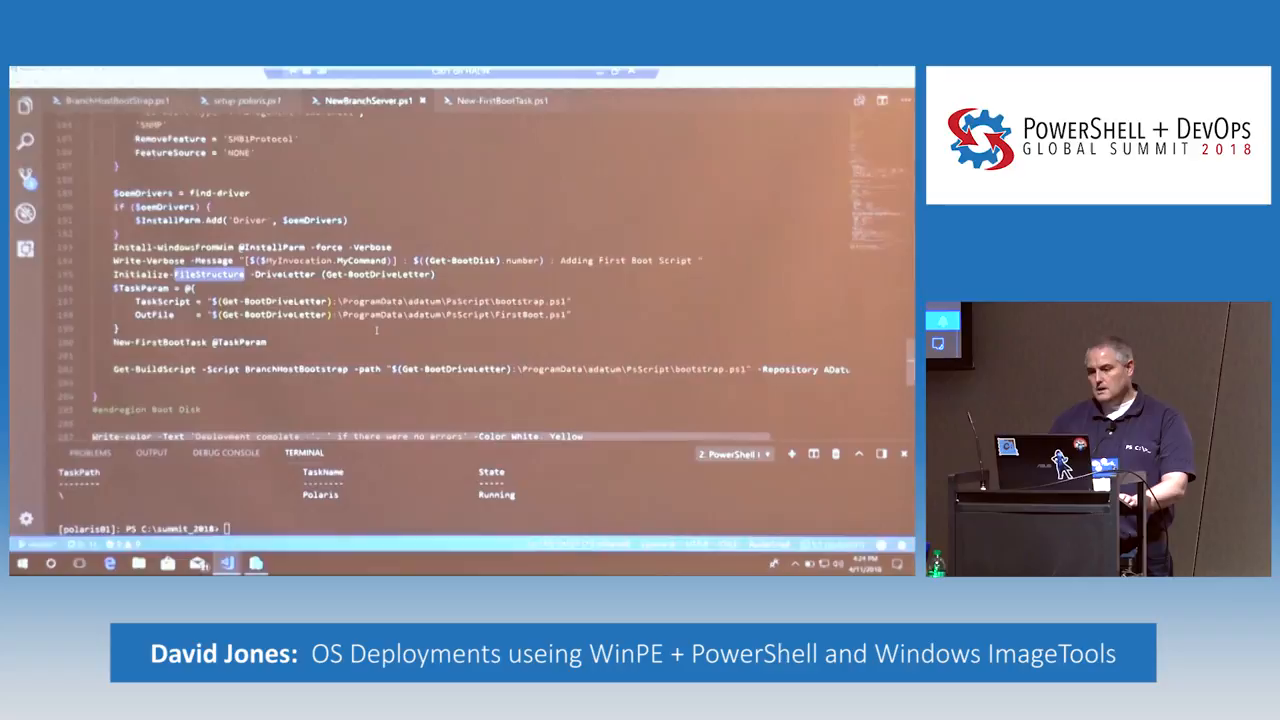
Step: Highlight the Initialize-FileStructure step, then switch to the New-FirstBootTask.ps1 editor
{"action": "double_click", "coordinate": [520, 300]}
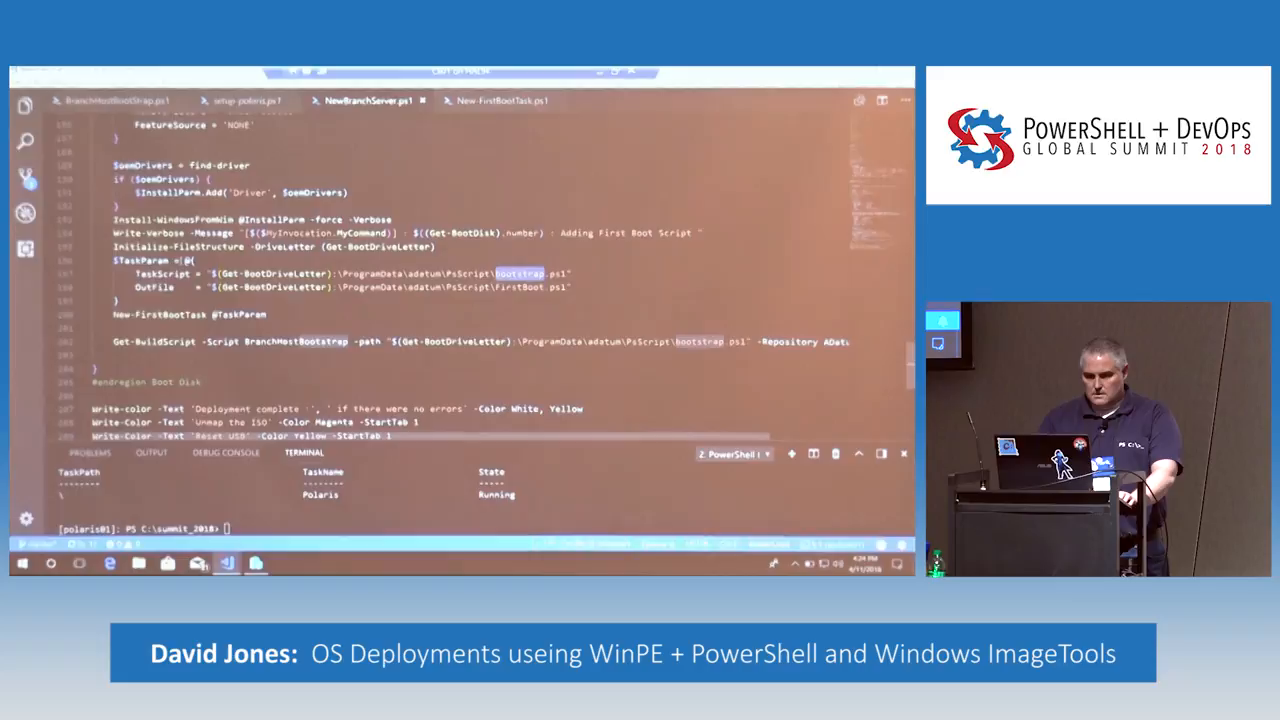
{"action": "left_click", "coordinate": [500, 100]}
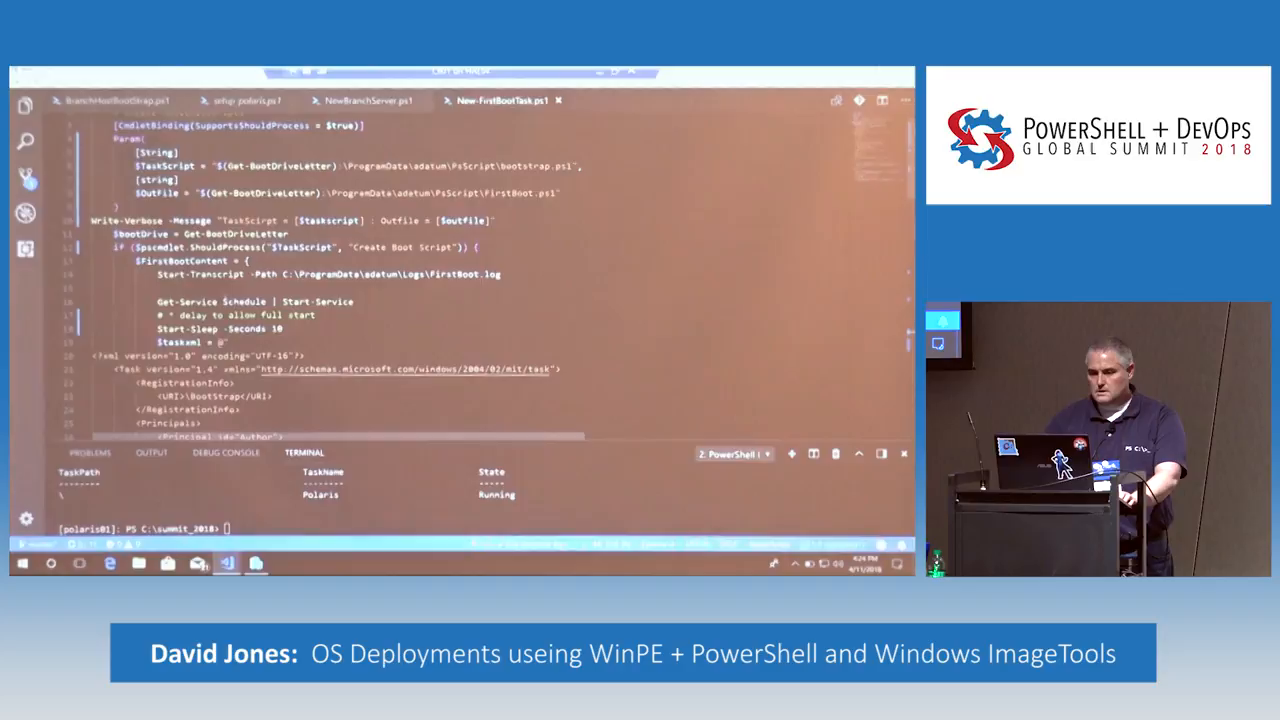
Step: Highlight a setting in the scheduled-task XML and scroll further through it
{"action": "double_click", "coordinate": [244, 300]}
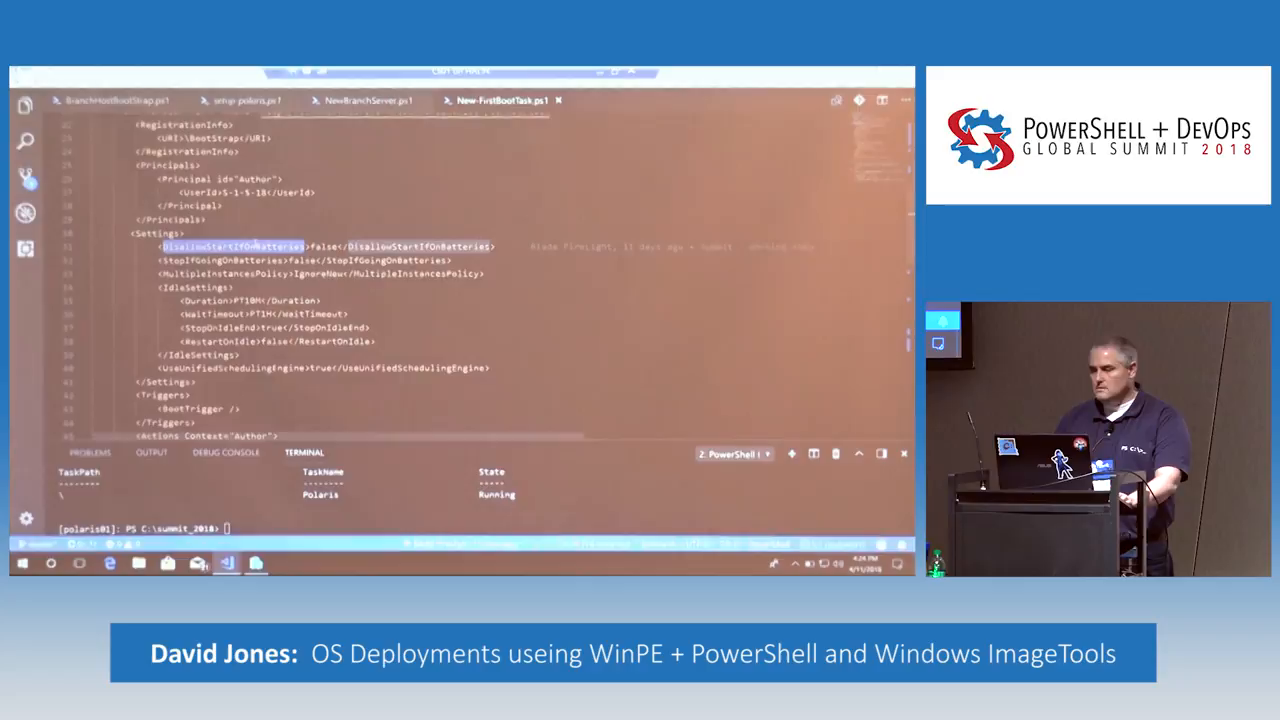
{"action": "scroll", "scroll_direction": "down", "scroll_amount": 3}
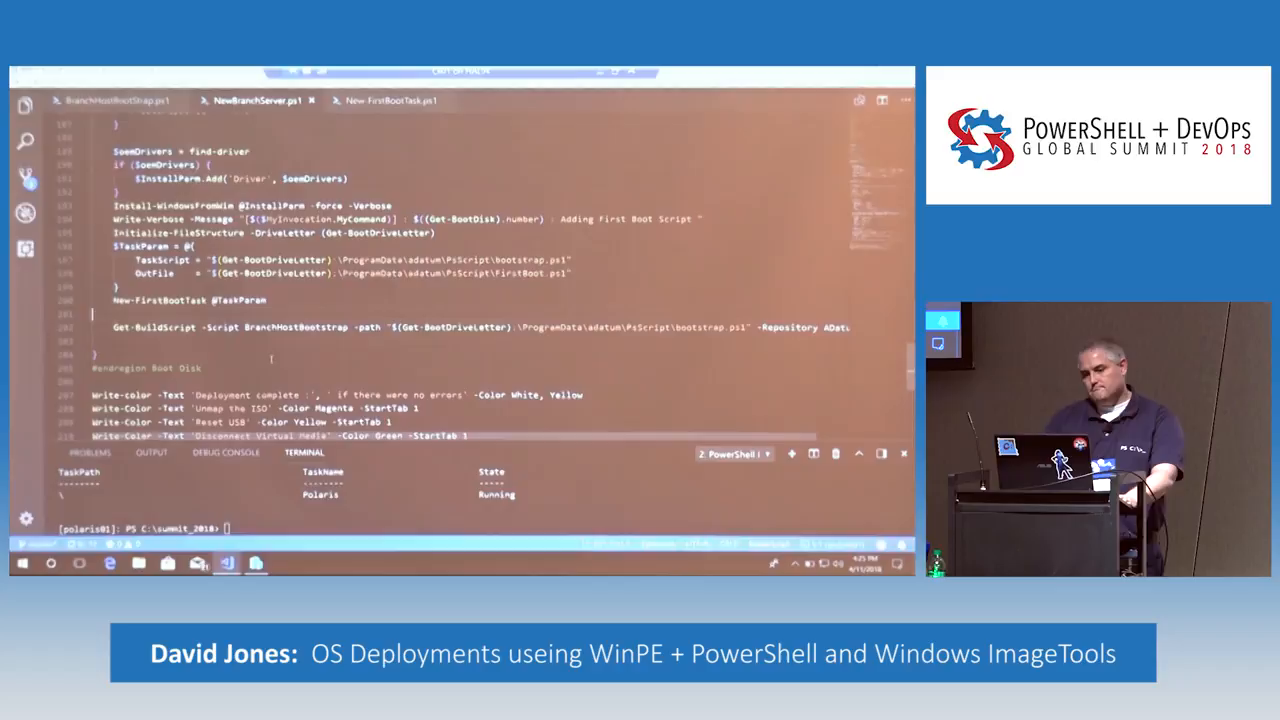
{"action": "double_click", "coordinate": [164, 328]}
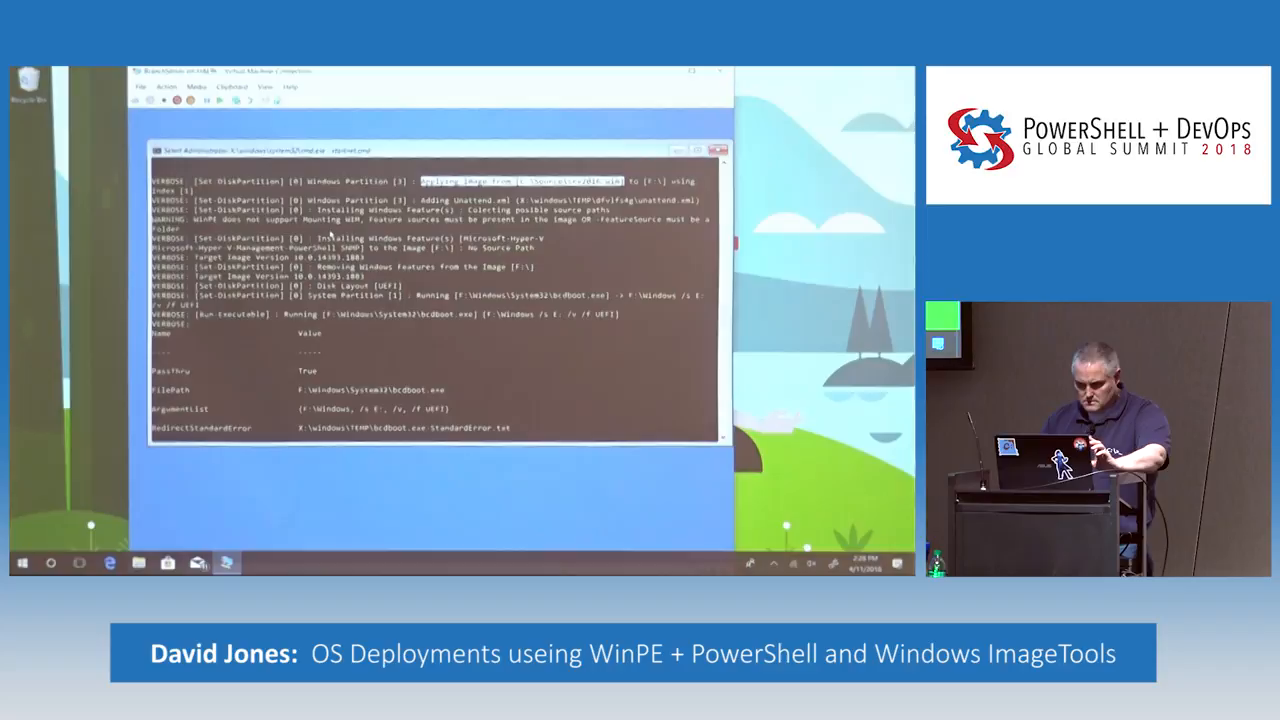
Step: Scroll the Administrator PowerShell output to follow feature installation and the bcdboot run
{"action": "scroll", "scroll_direction": "down", "scroll_amount": 3}
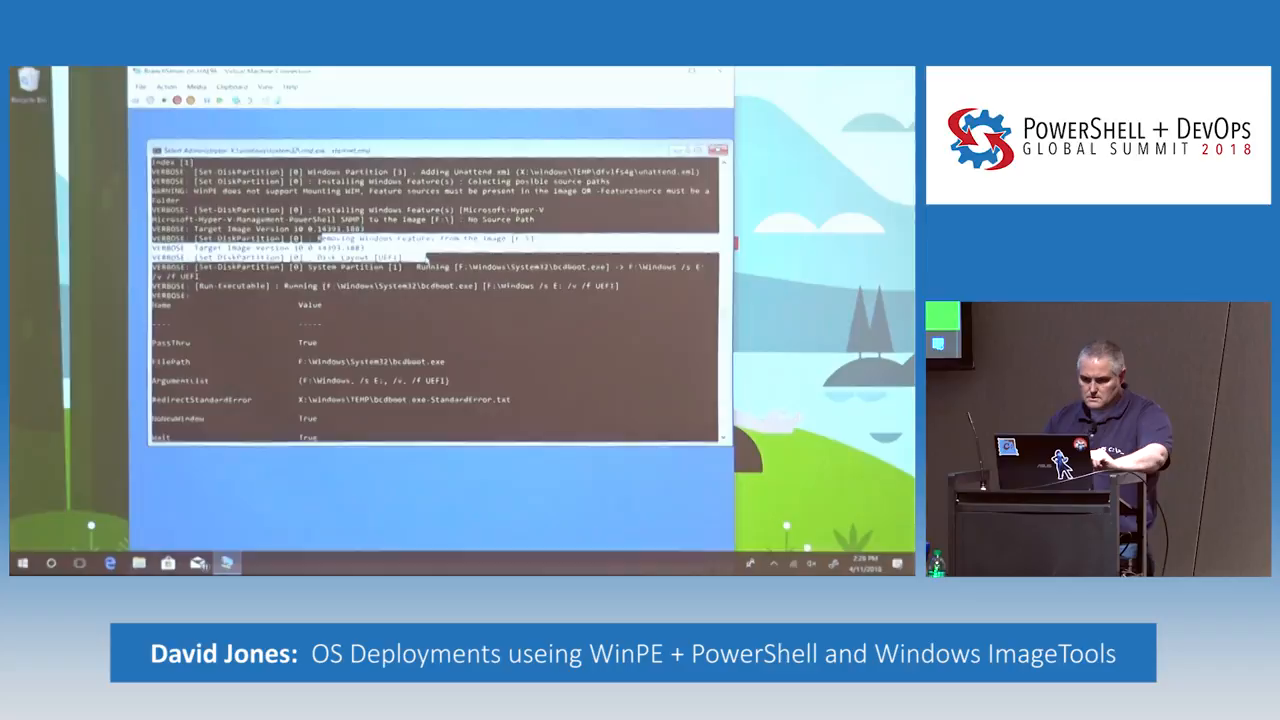
{"action": "scroll", "scroll_direction": "down", "scroll_amount": 3}
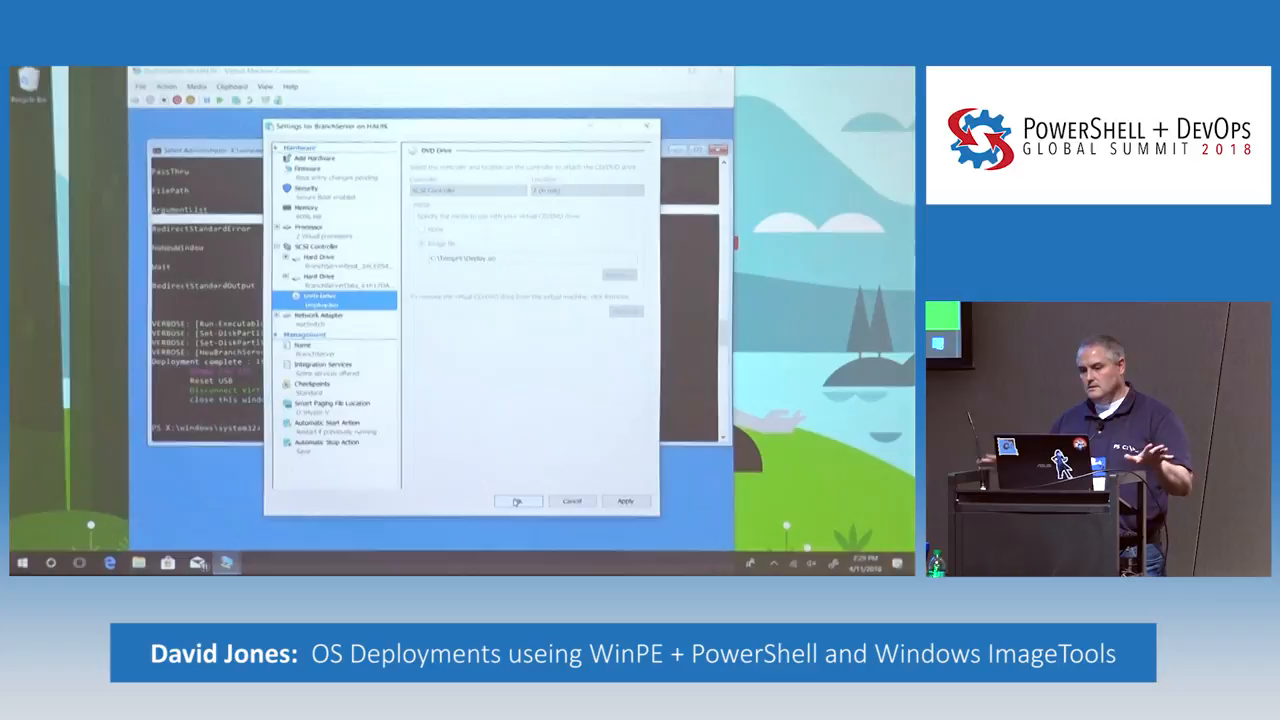
Step: Select the DVD Drive under the SCSI Controller in the VM's settings hardware list
{"action": "left_click", "coordinate": [518, 500]}
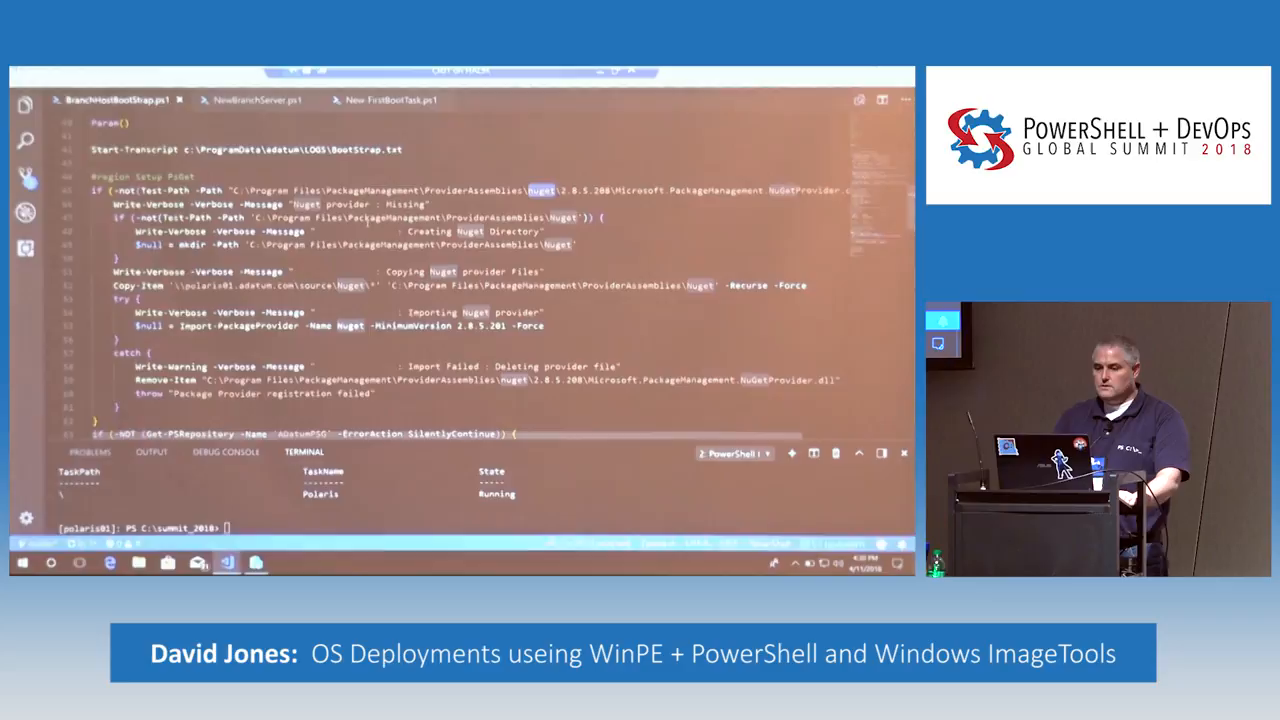
Step: Scroll BranchHostBootStrap.ps1 down to the NuGet provider setup region
{"action": "scroll", "scroll_direction": "down", "scroll_amount": 3}
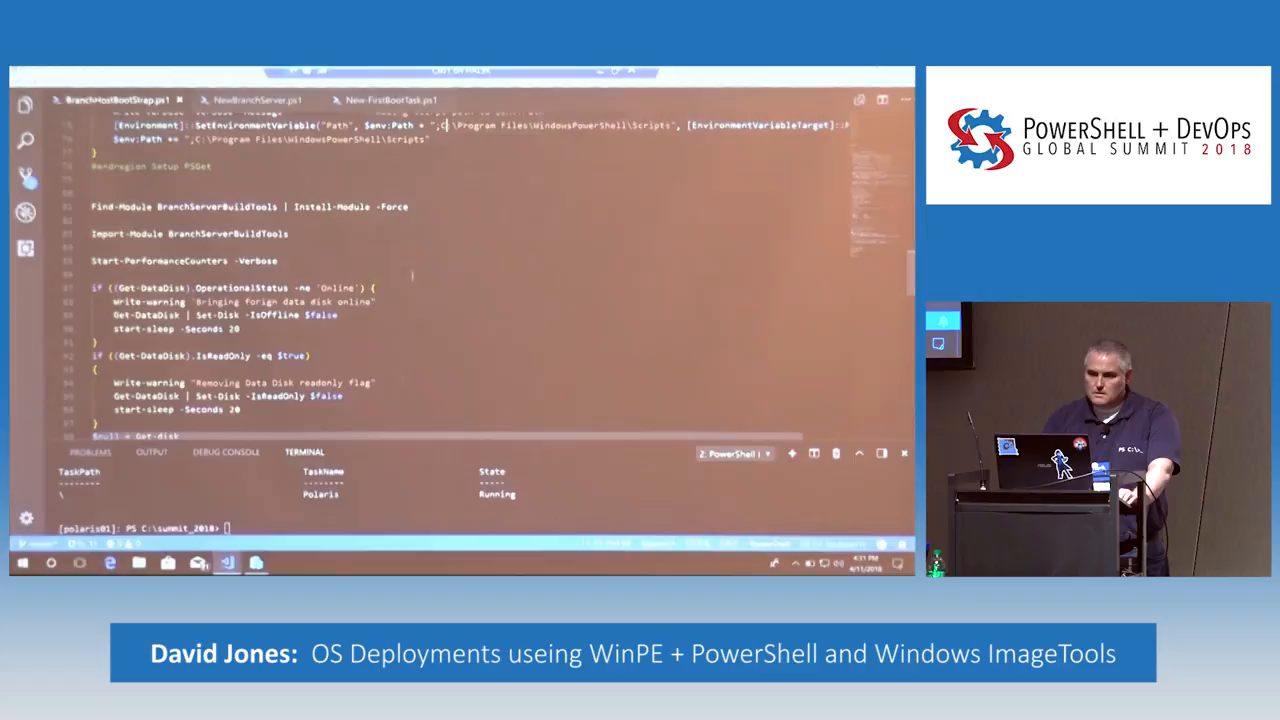
{"action": "scroll", "scroll_direction": "down", "scroll_amount": 3}
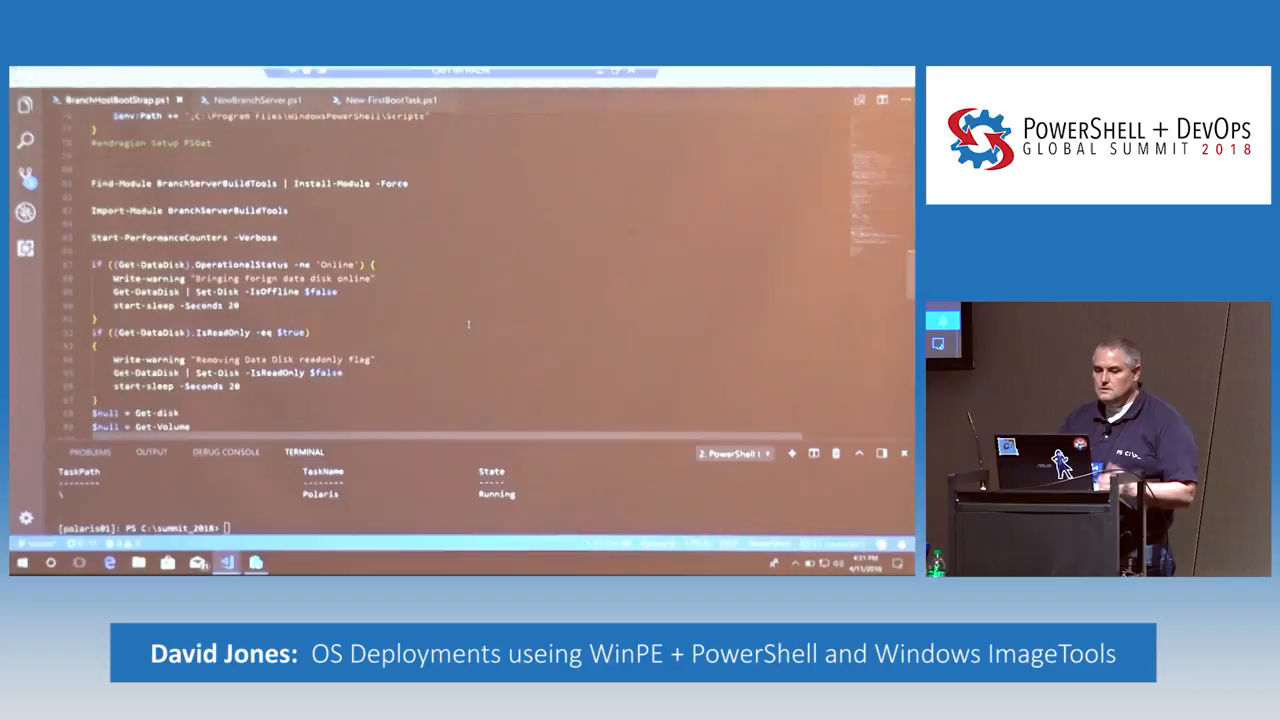
{"action": "scroll", "scroll_direction": "down", "scroll_amount": 3}
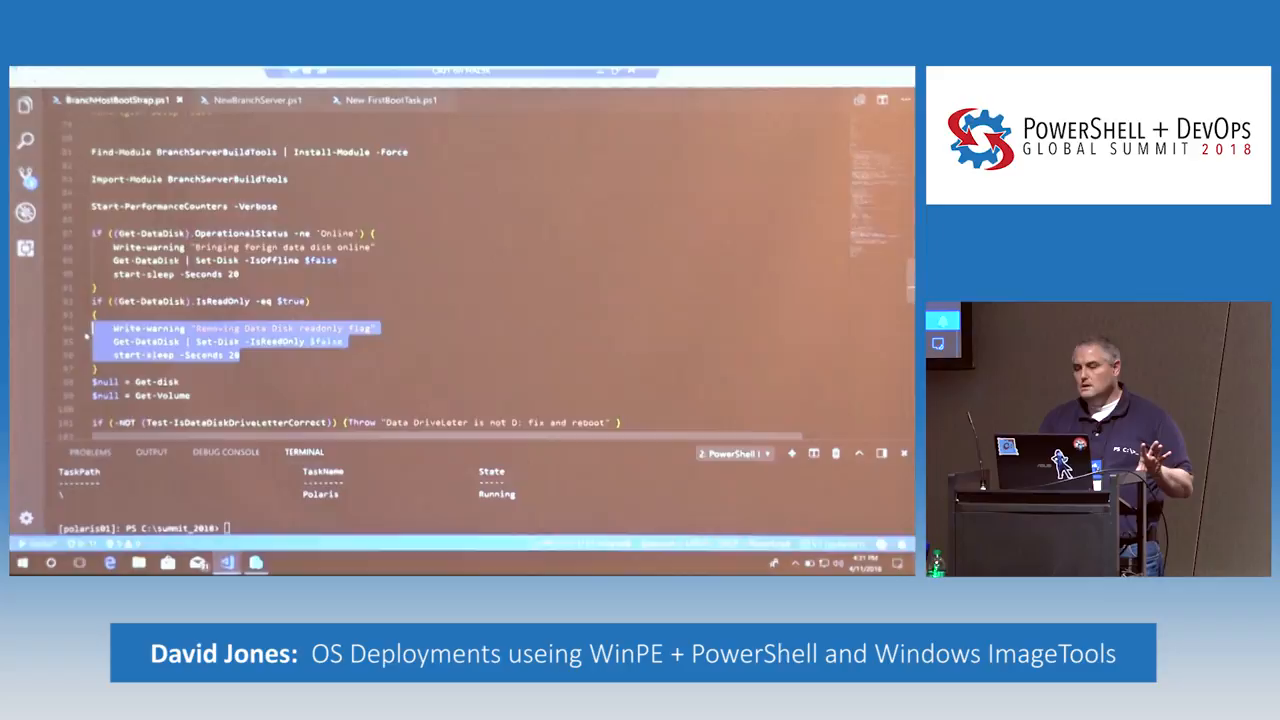
{"action": "scroll", "scroll_direction": "down", "scroll_amount": 3}
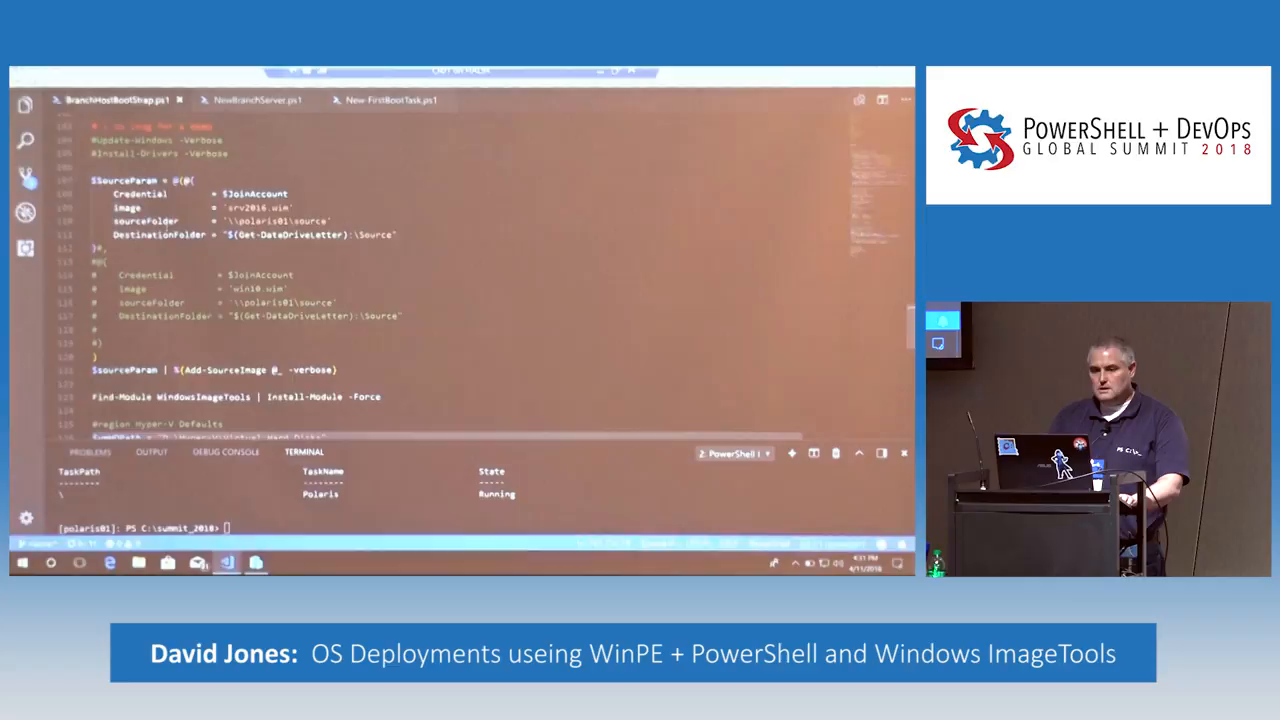
{"action": "double_click", "coordinate": [252, 208]}
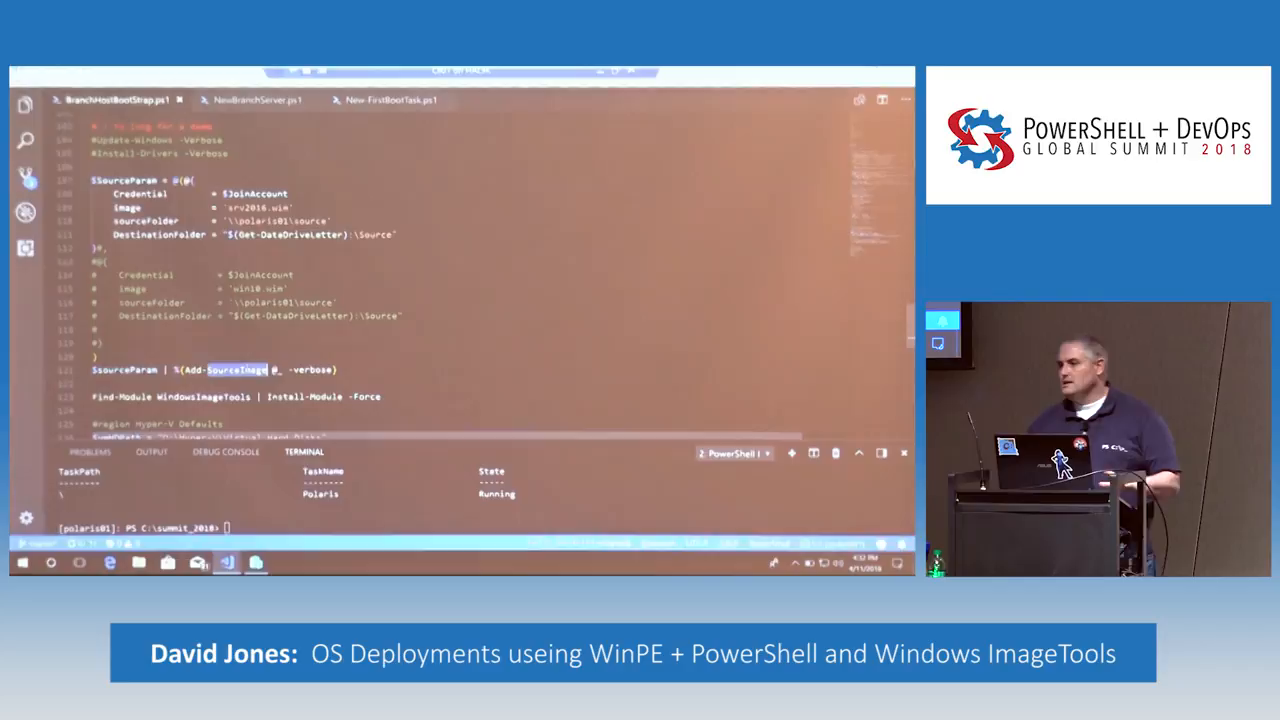
{"action": "scroll", "scroll_direction": "down", "scroll_amount": 3}
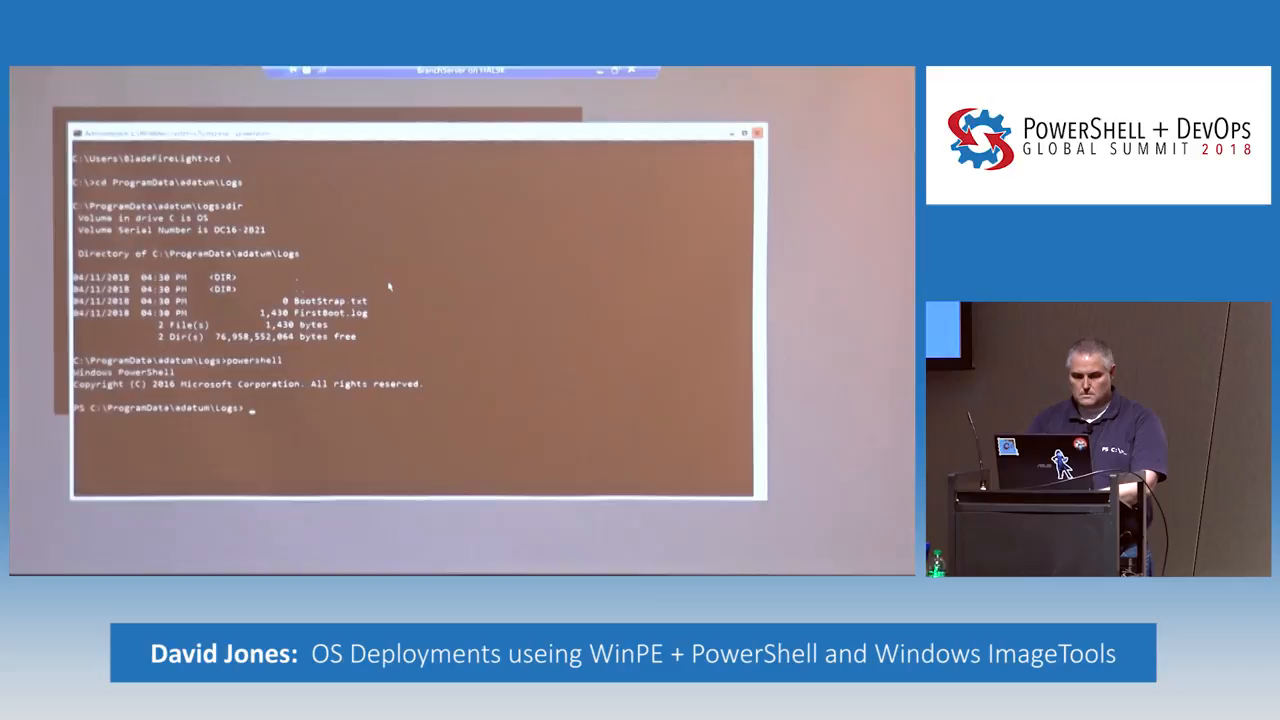
Step: Show the bootstrap log with get-content .\BootStrap.txt in the adatum Logs folder
{"action": "type", "text": "get-content .\\BootStrap.txt -t"}
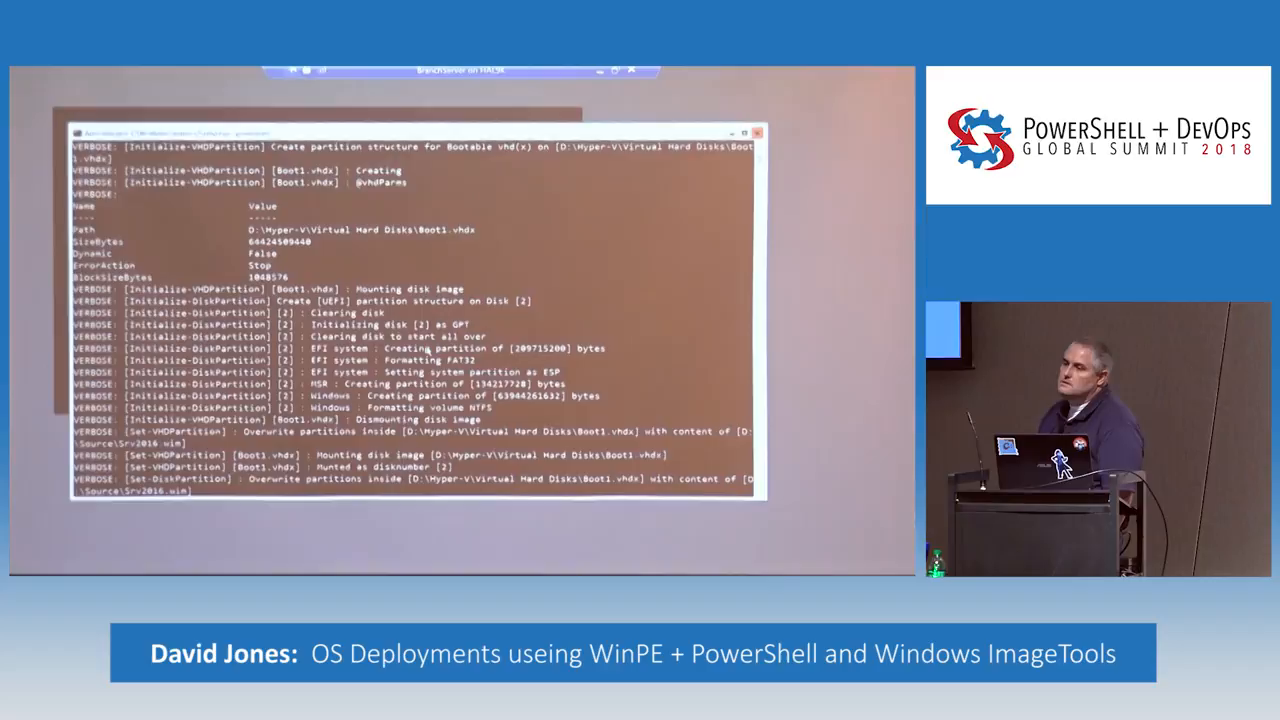
Step: Scroll to the end of BootStrap.txt, then display C:\unattend.xml with the type command
{"action": "scroll", "scroll_direction": "down", "scroll_amount": 3}
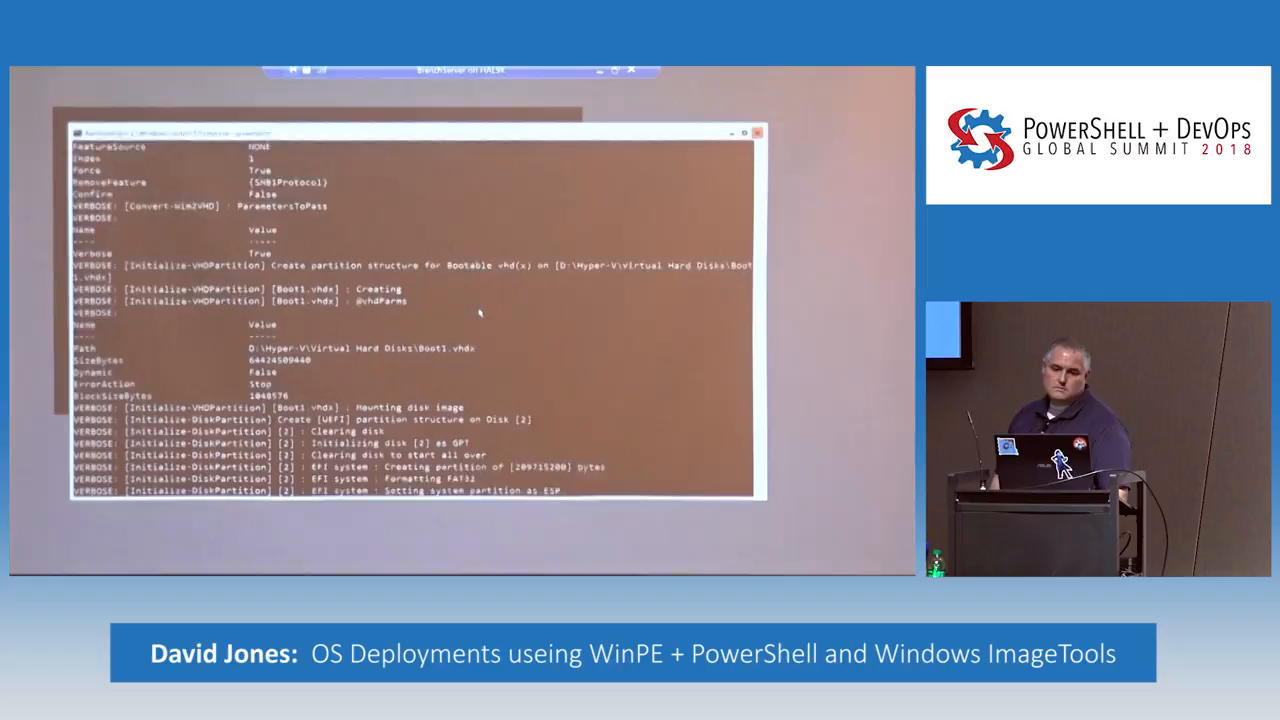
{"action": "scroll", "scroll_direction": "down", "scroll_amount": 3}
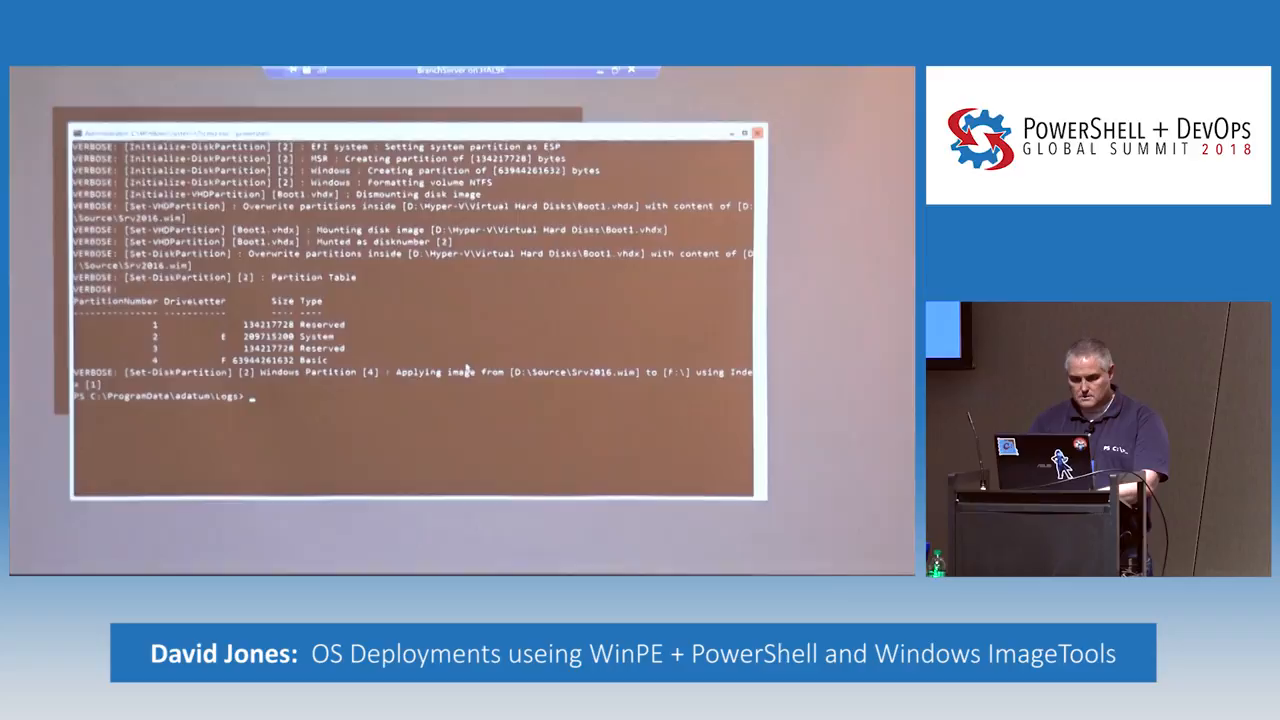
{"action": "type", "text": "type C:\\unattend.xml"}
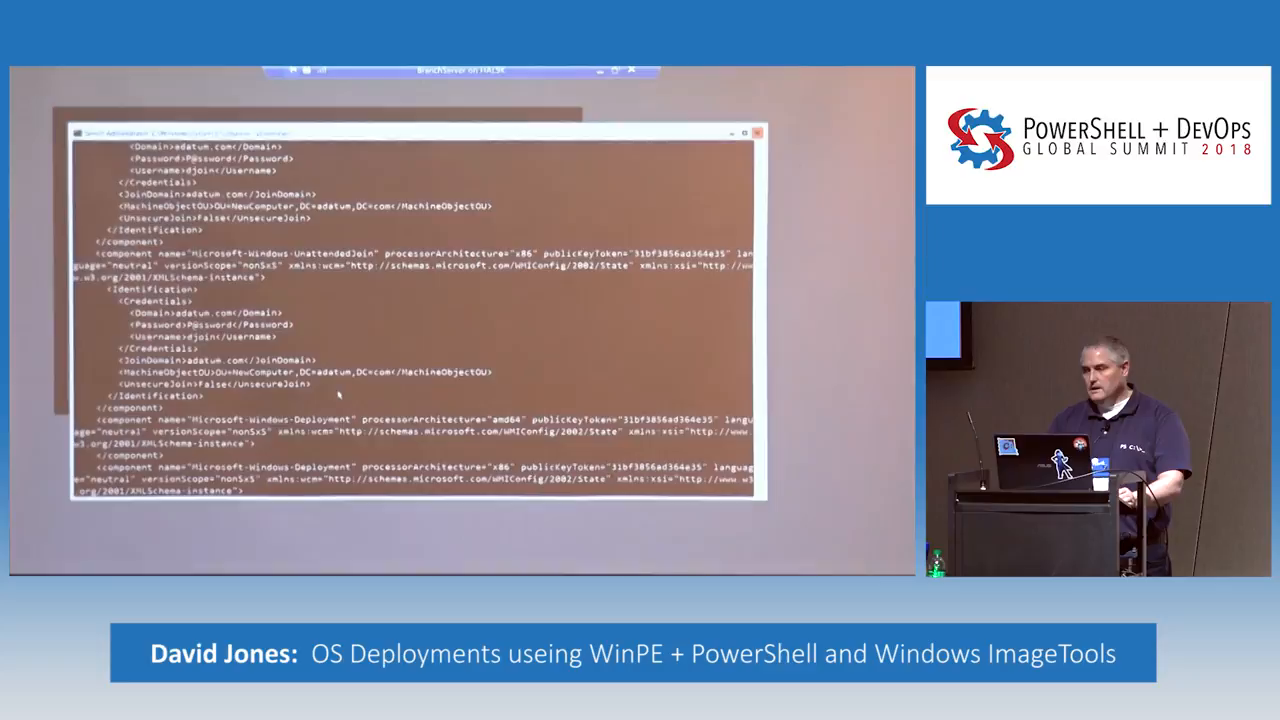
Step: Scroll the unattend XML to the first-boot PowerShell synchronous command and ComputerName settings
{"action": "scroll", "scroll_direction": "down", "scroll_amount": 3}
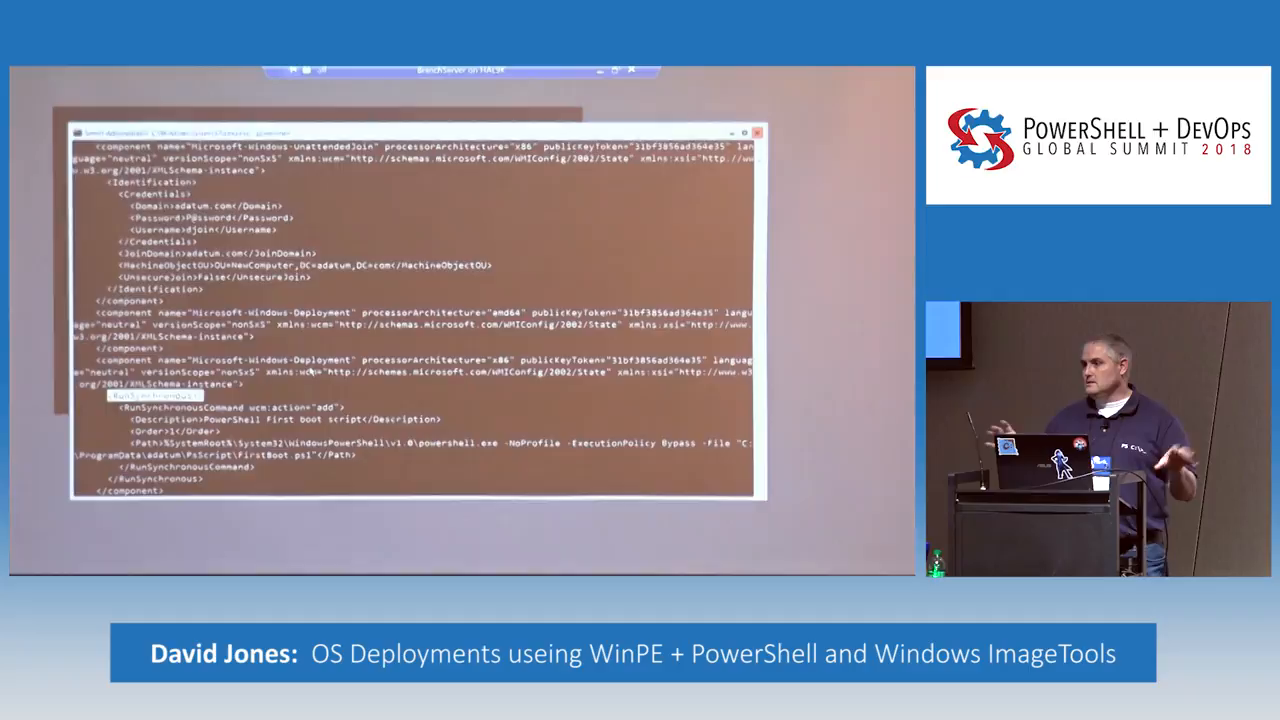
{"action": "scroll", "scroll_direction": "down", "scroll_amount": 3}
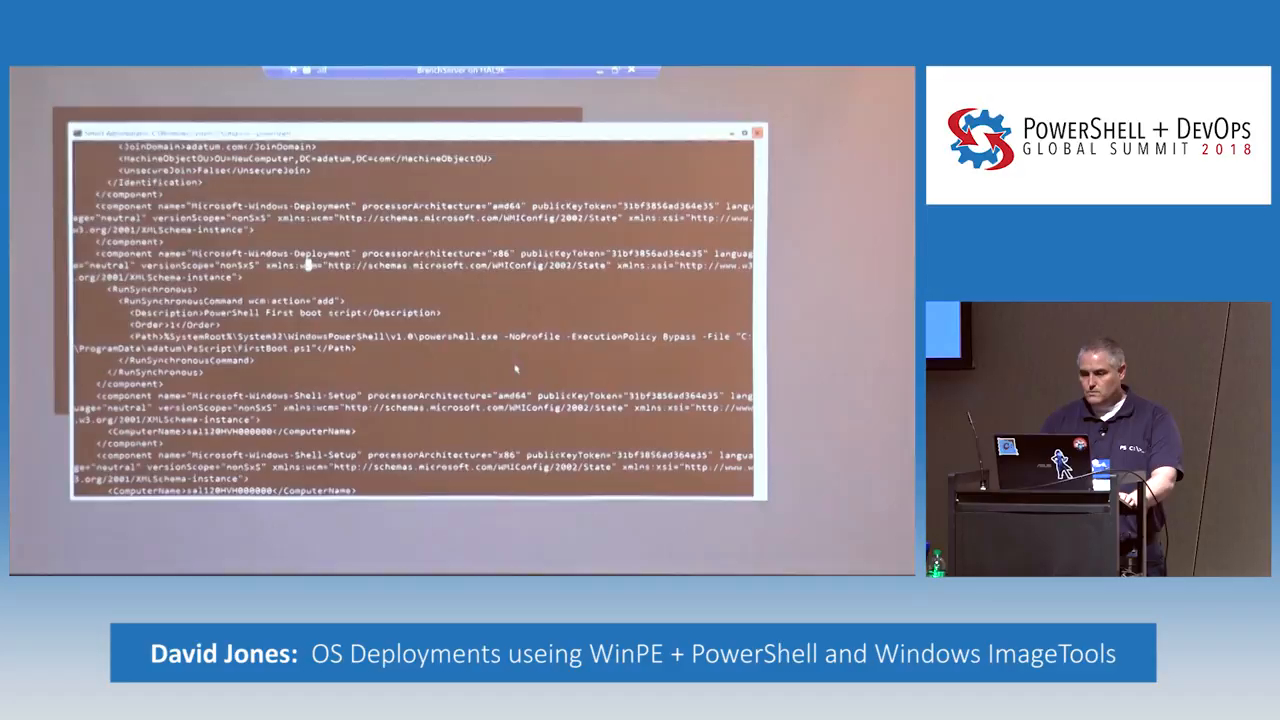